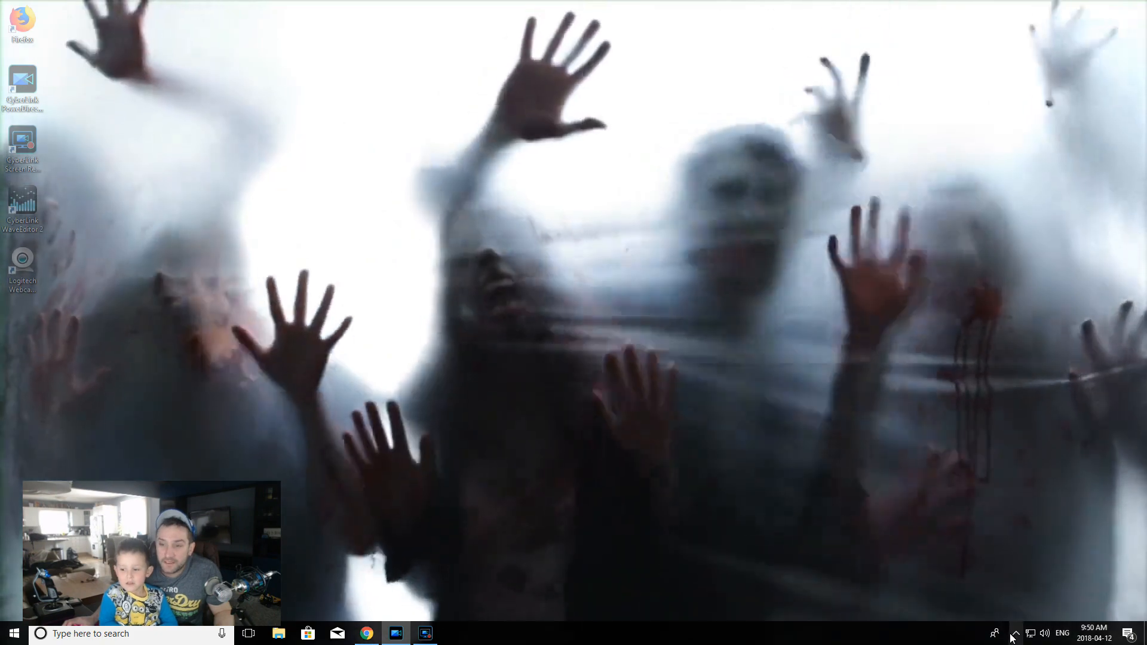
Step: Open PUSH Video Wallpaper from the tray and play Beautiful-Sea-Shore-Live-Wallpaper-Free from the Default playlist
left_click(1015, 633)
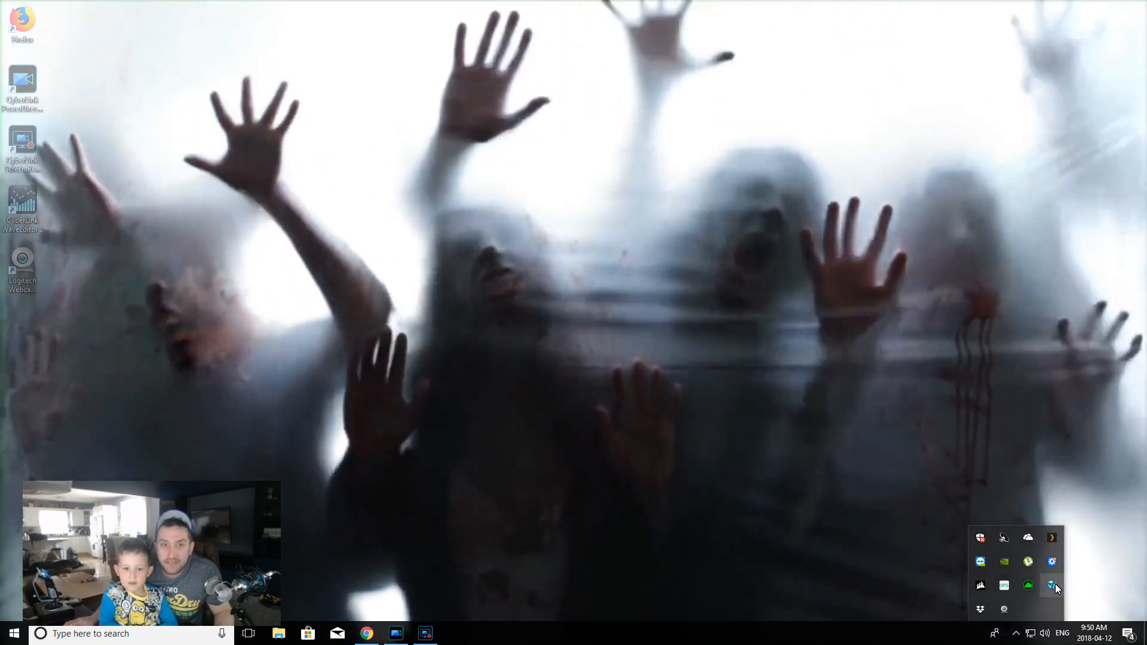
left_click(1052, 585)
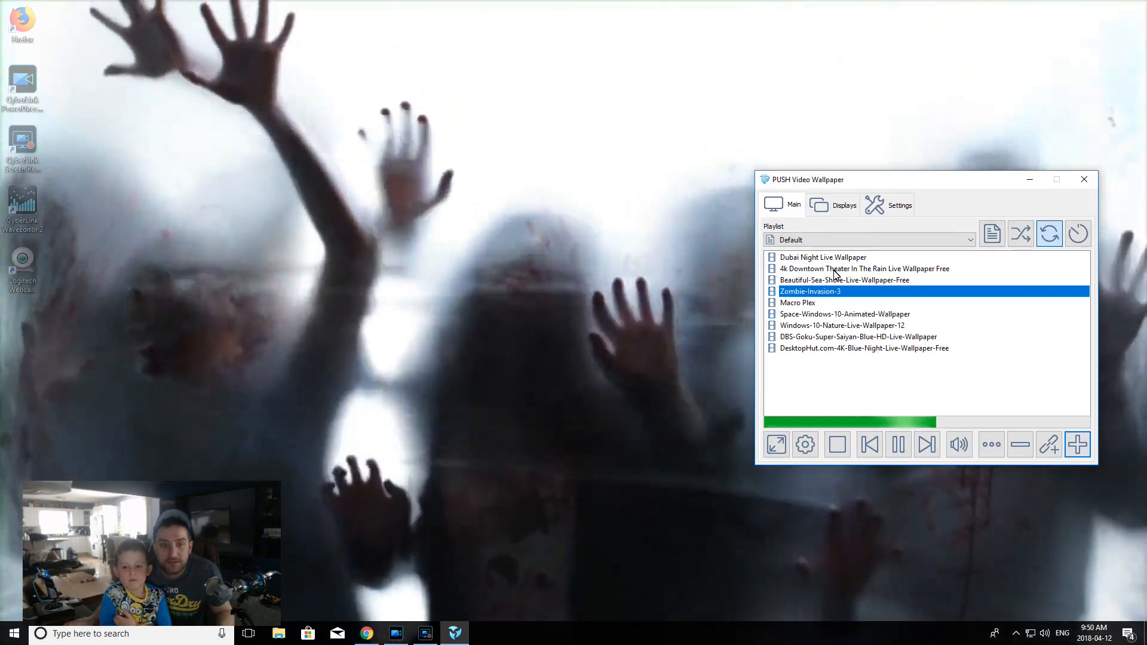
double_click(844, 280)
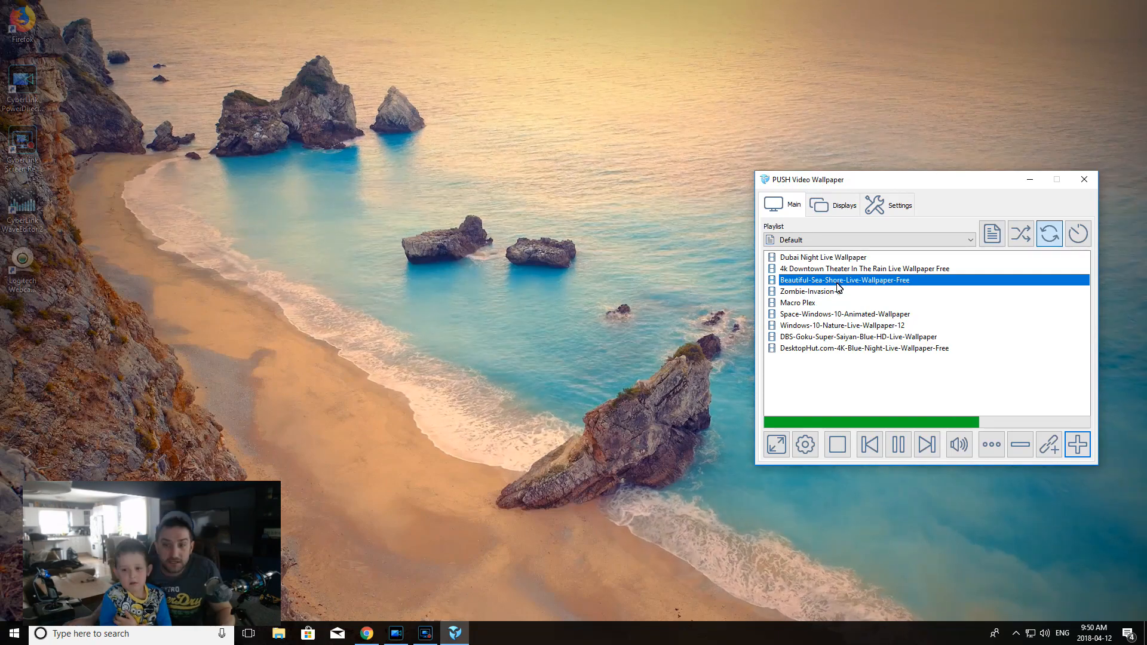
double_click(844, 314)
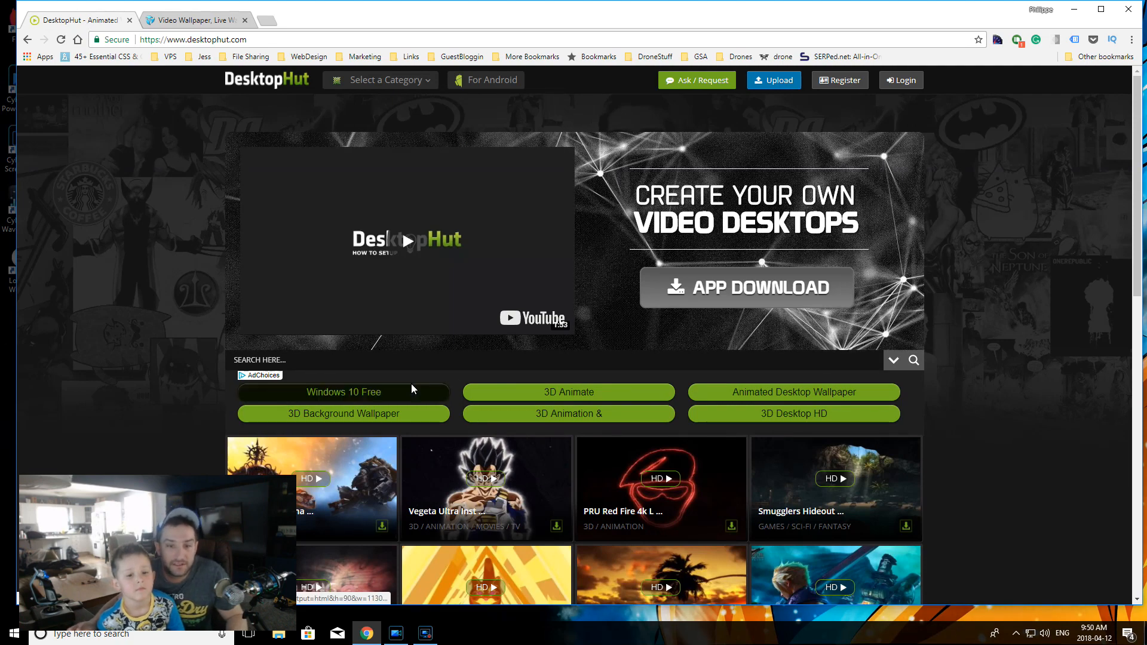
scroll("down", 3)
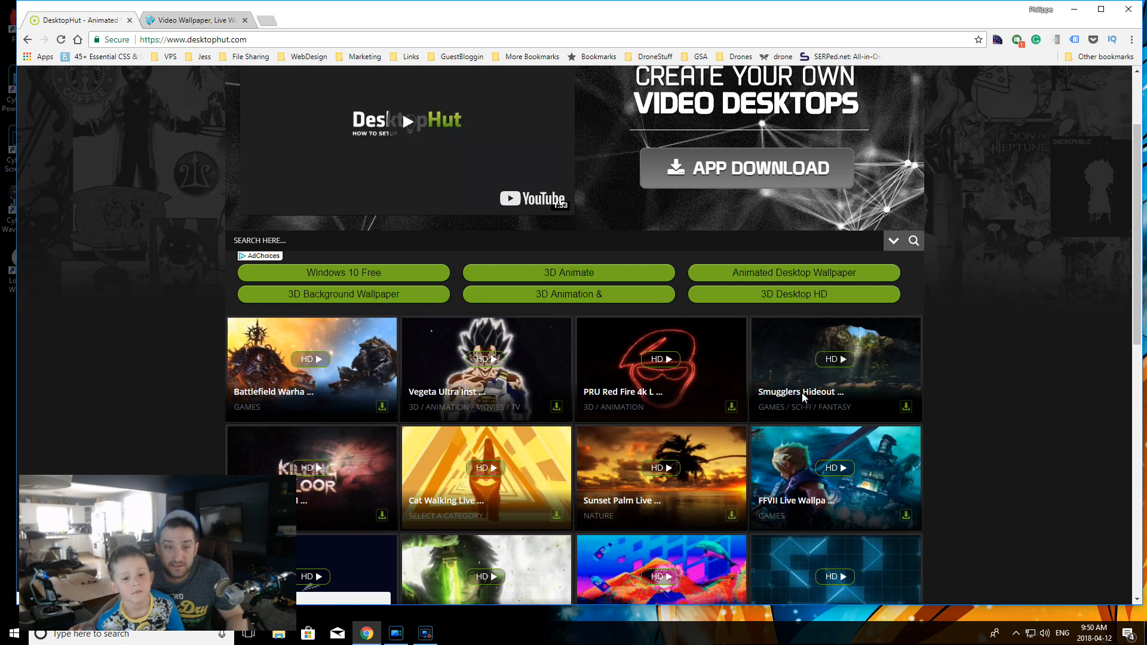
scroll("down", 3)
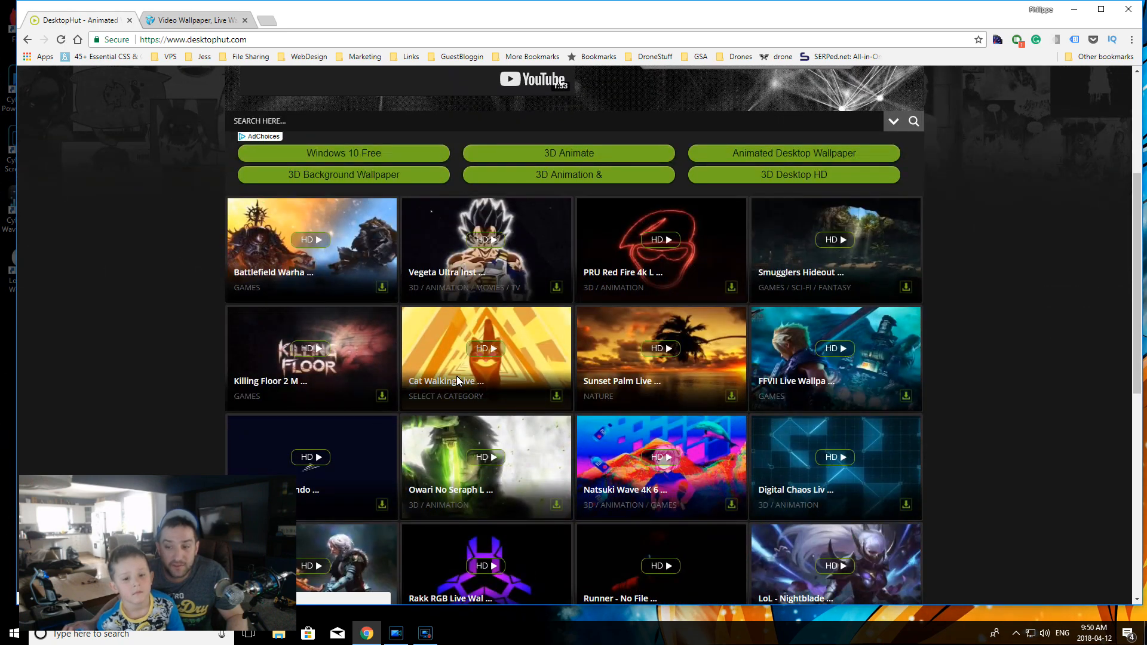
scroll("down", 3)
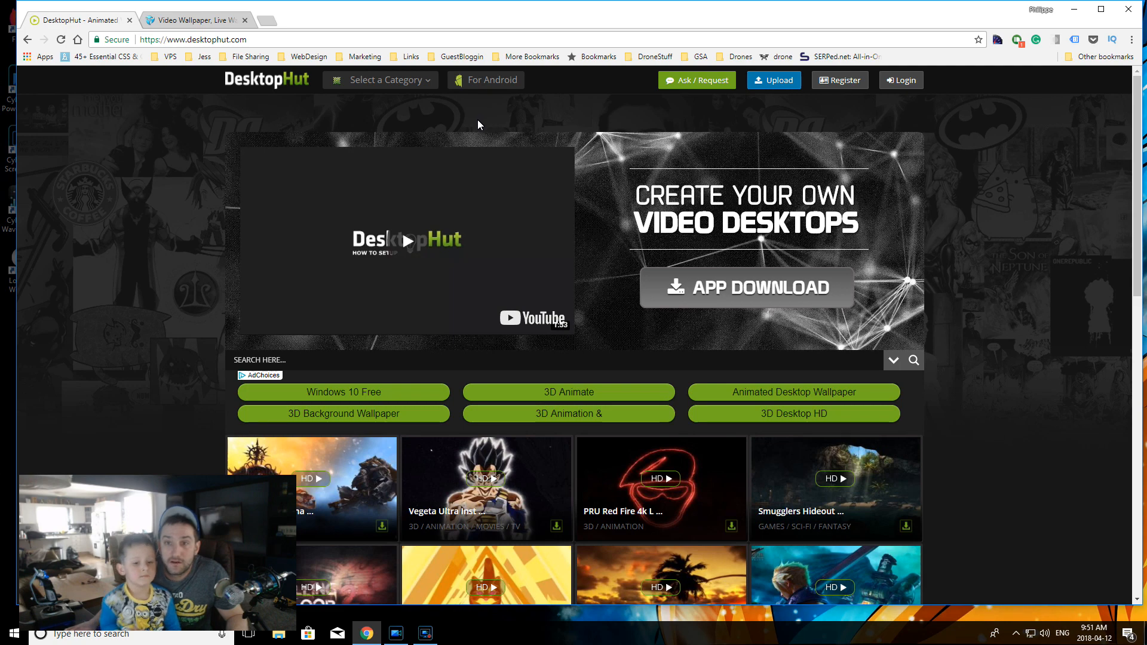
mouse_move(782, 114)
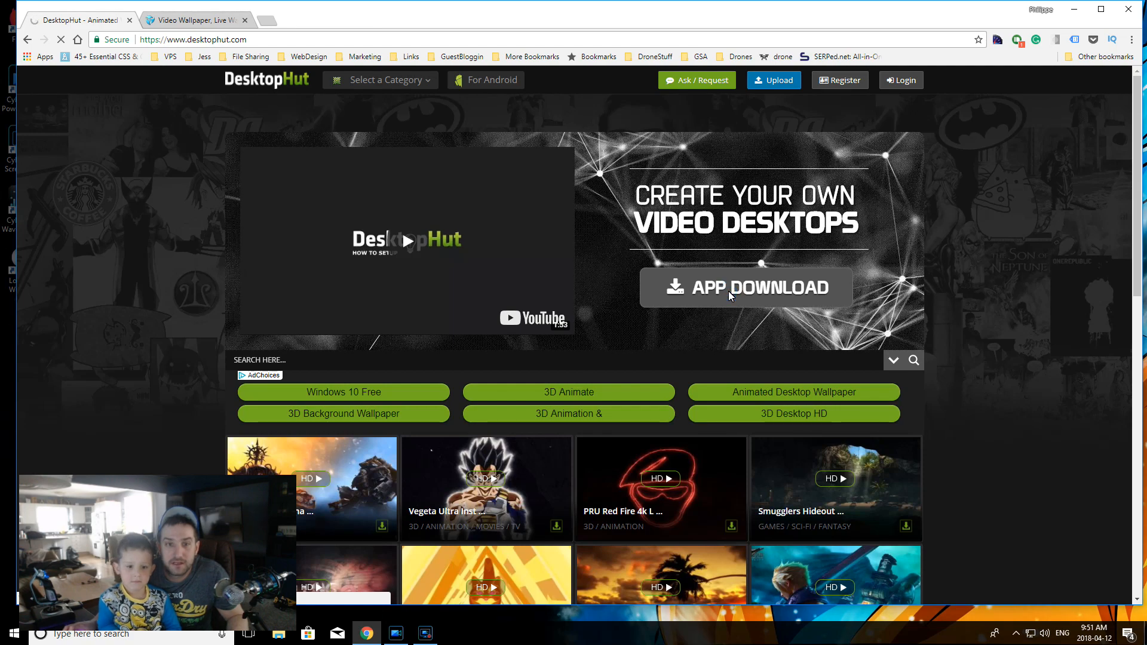
Step: Open DesktopHut's app download list for Windows
left_click(746, 286)
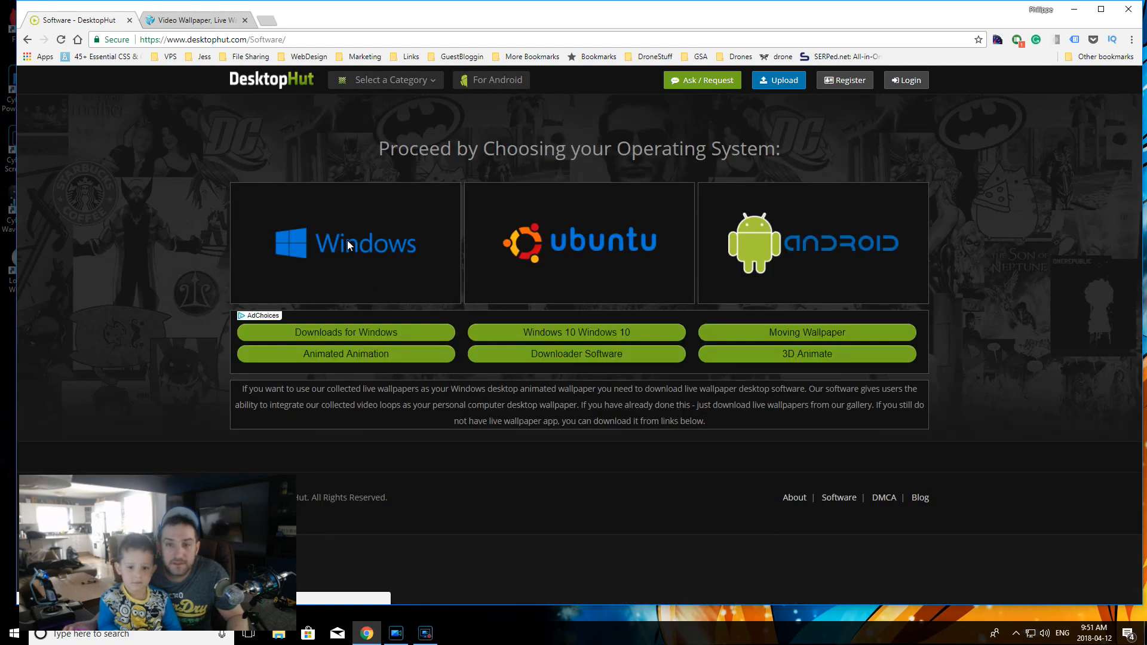
mouse_move(783, 260)
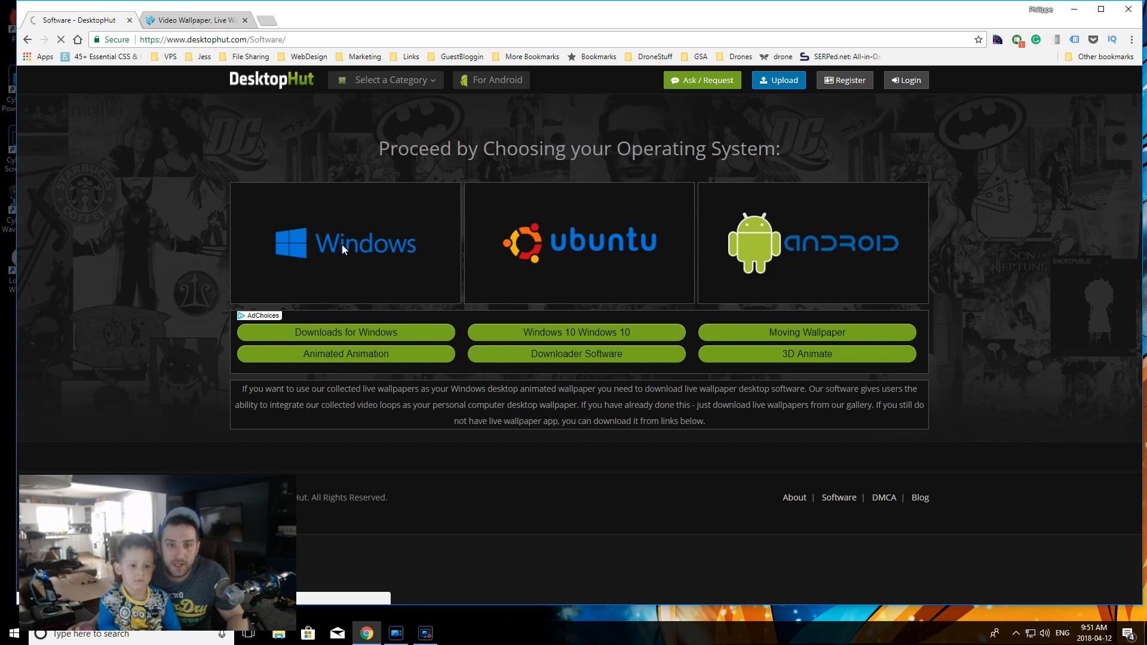
left_click(345, 243)
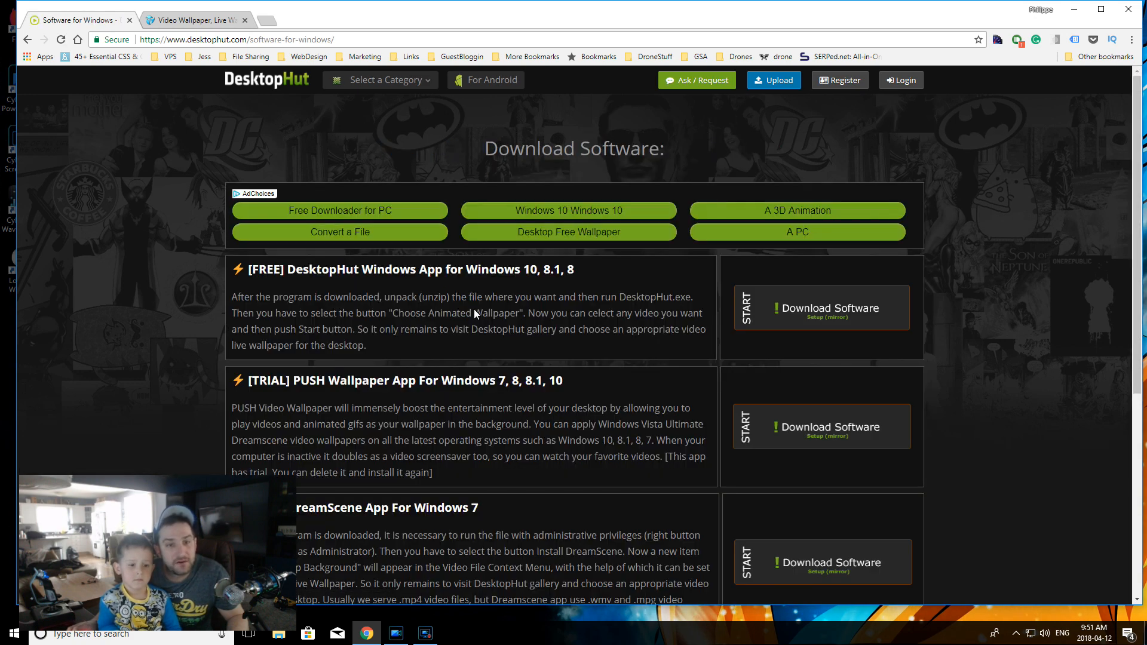
scroll("down", 3)
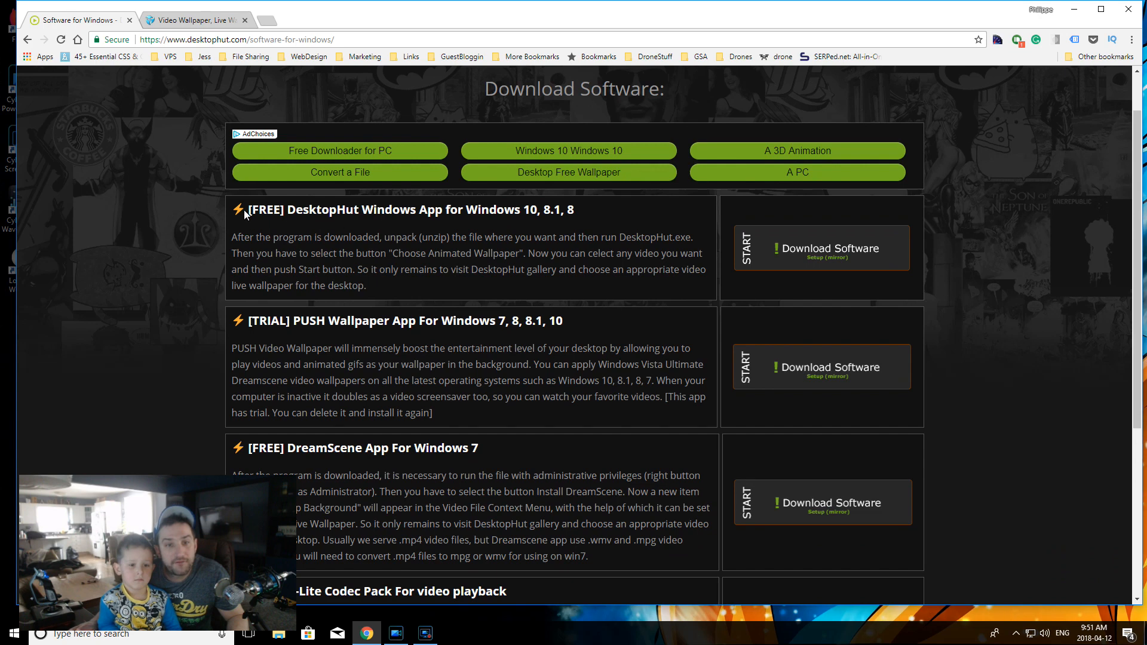
Step: Highlight the DesktopHut and PUSH Wallpaper app titles, then bring up the PUSH Entertainment site
left_click_drag(245, 210, 468, 210)
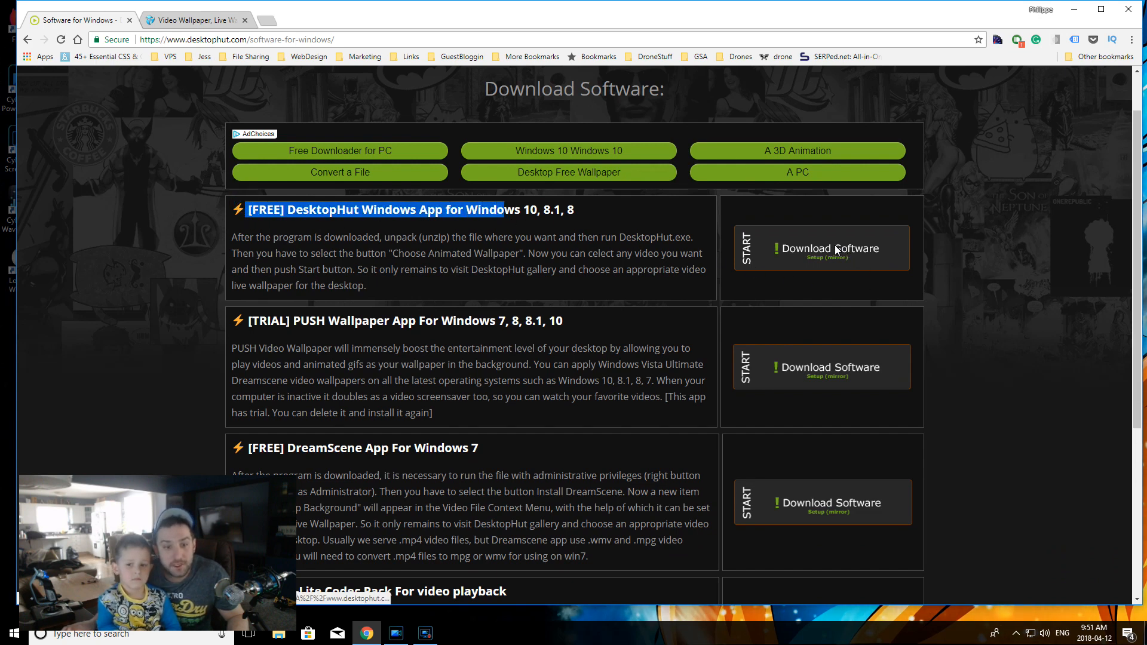
mouse_move(558, 369)
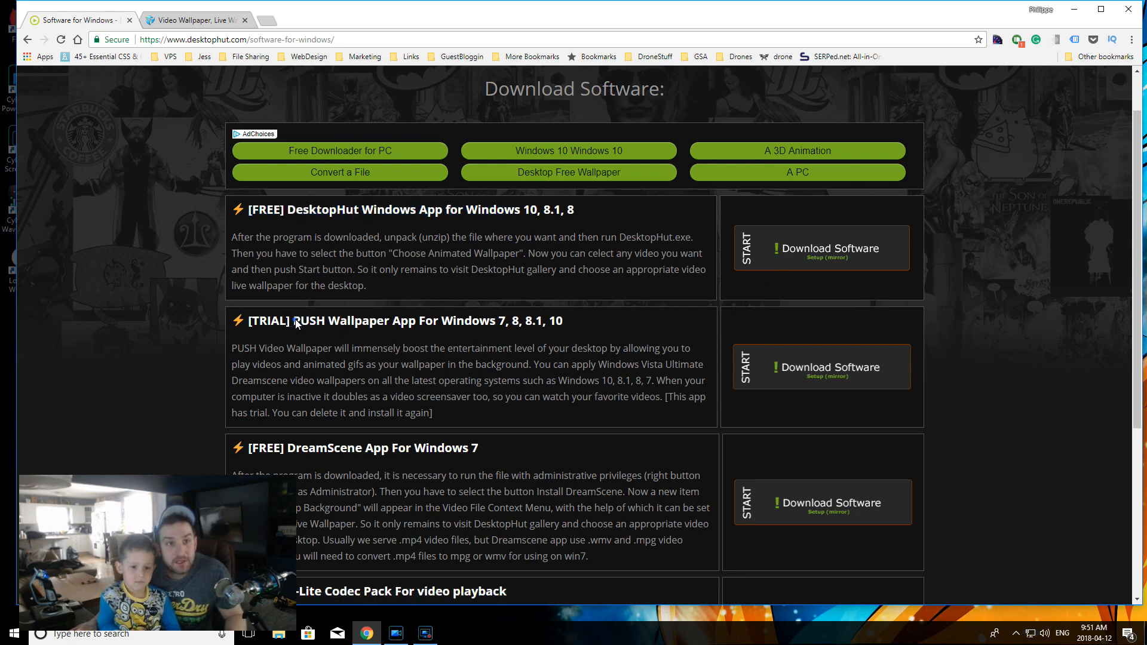
double_click(330, 320)
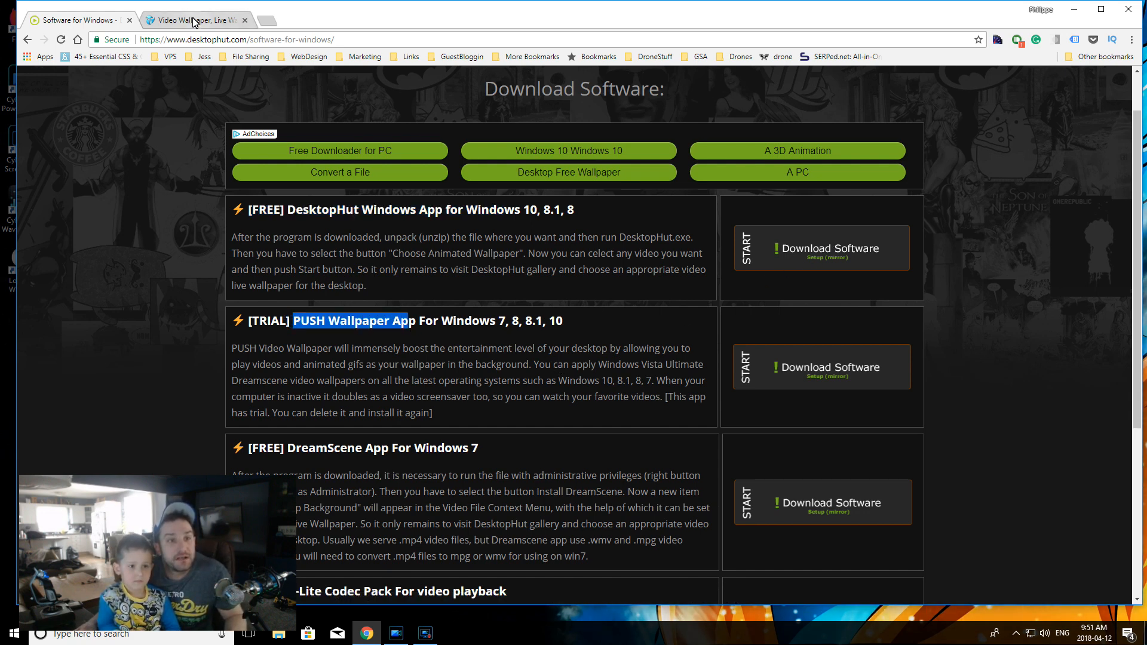
left_click(194, 20)
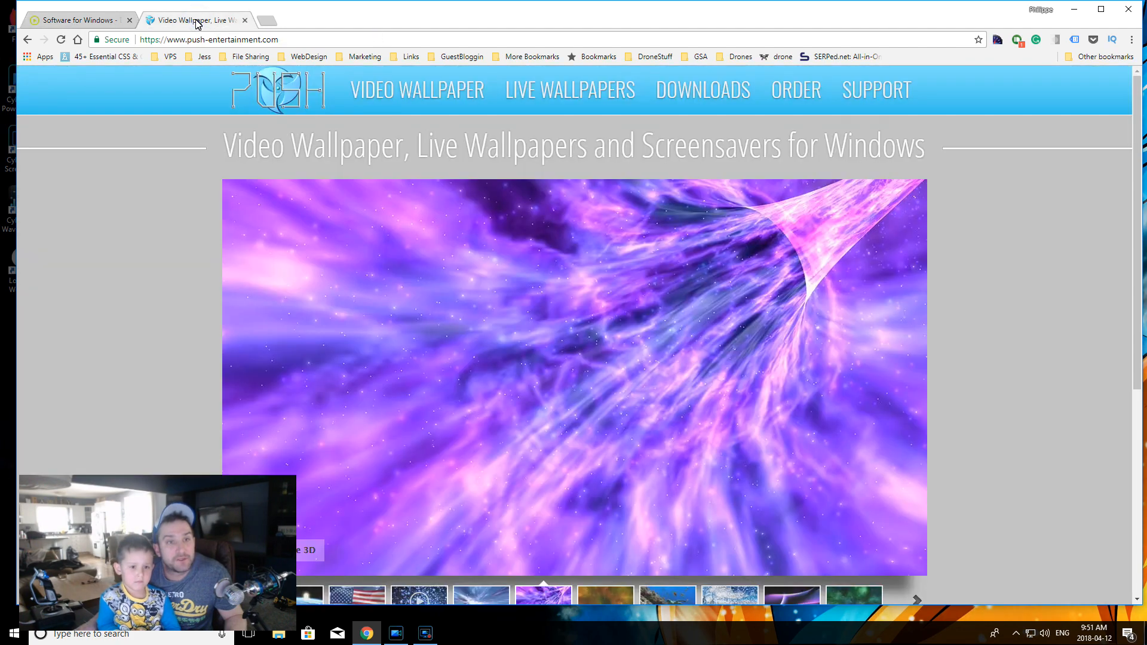
Step: Minimize and restore Chrome, then return to DesktopHut Software downloads to run the app installer
left_click(208, 39)
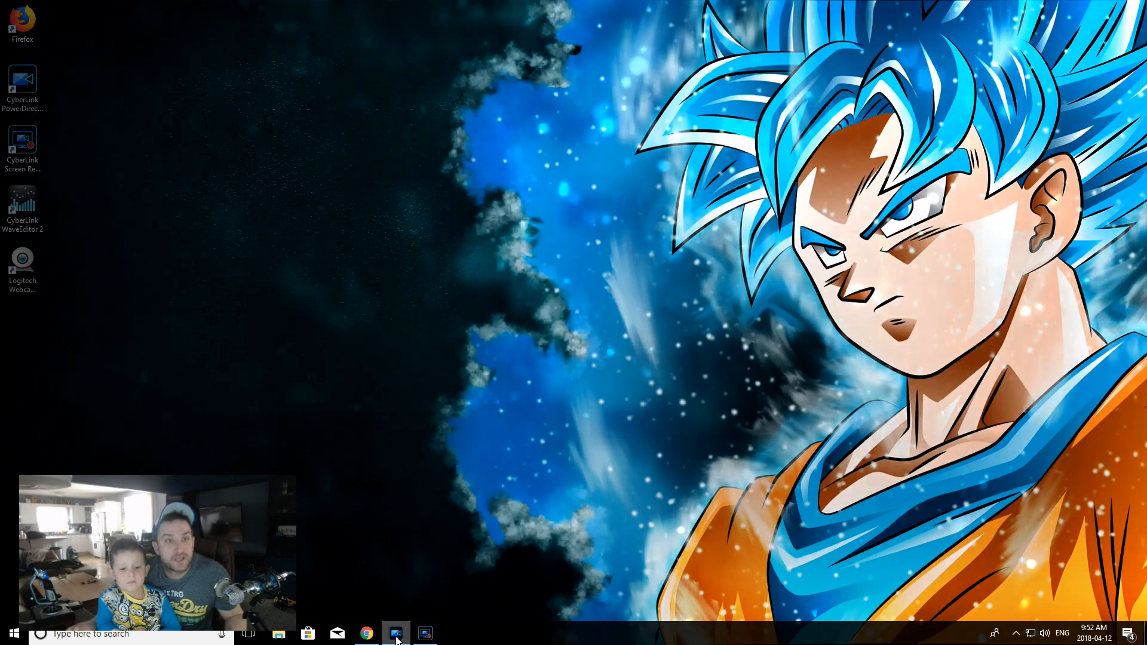
left_click(366, 633)
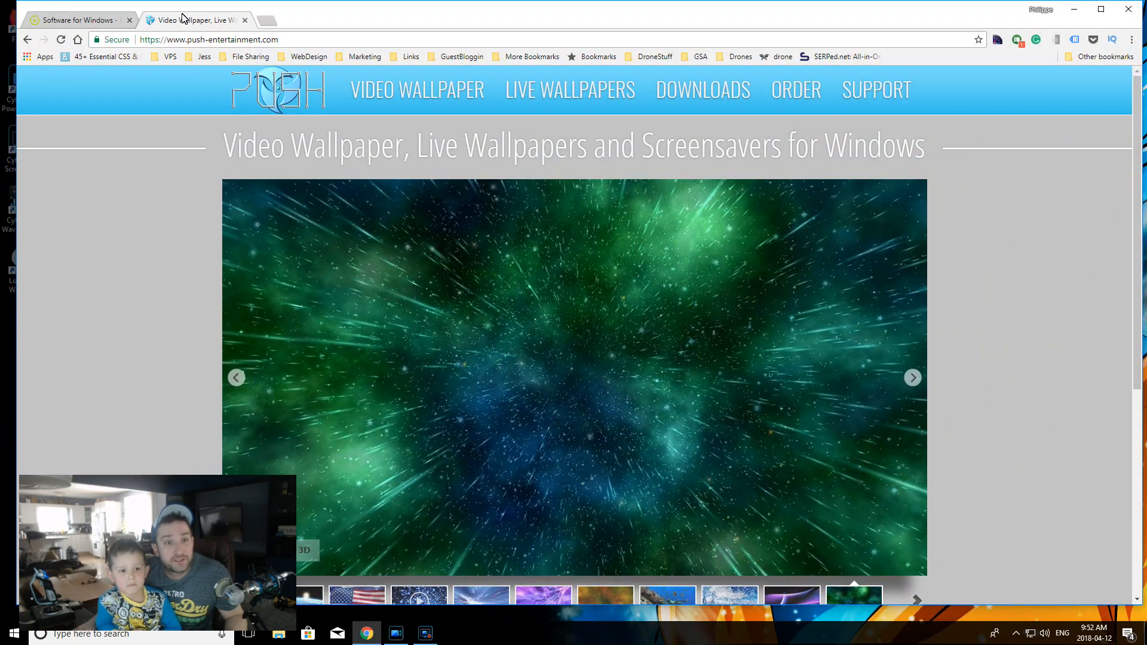
left_click(209, 40)
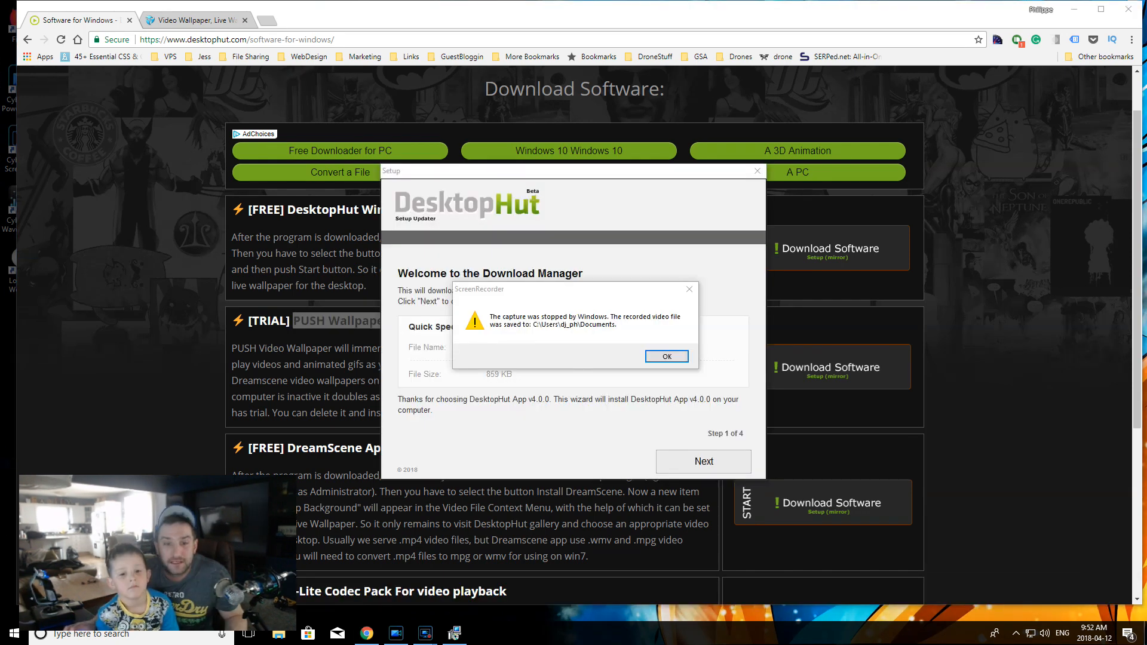
Step: Advance DesktopHut Setup past the welcome, antivirus and search offers to completion
left_click(665, 356)
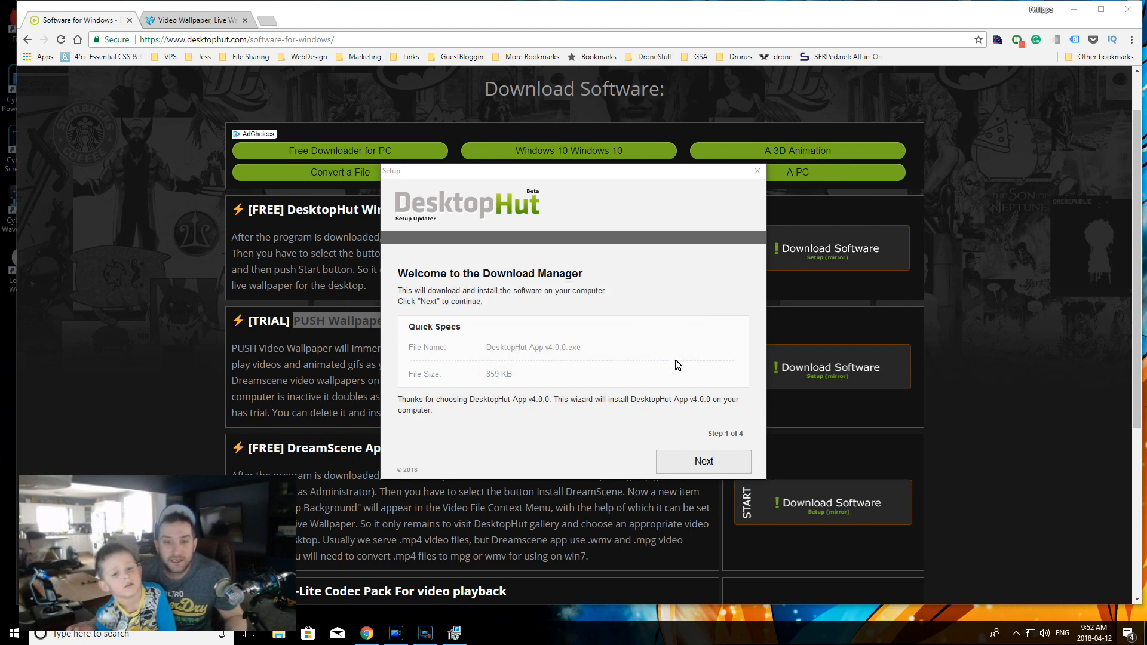
left_click(702, 461)
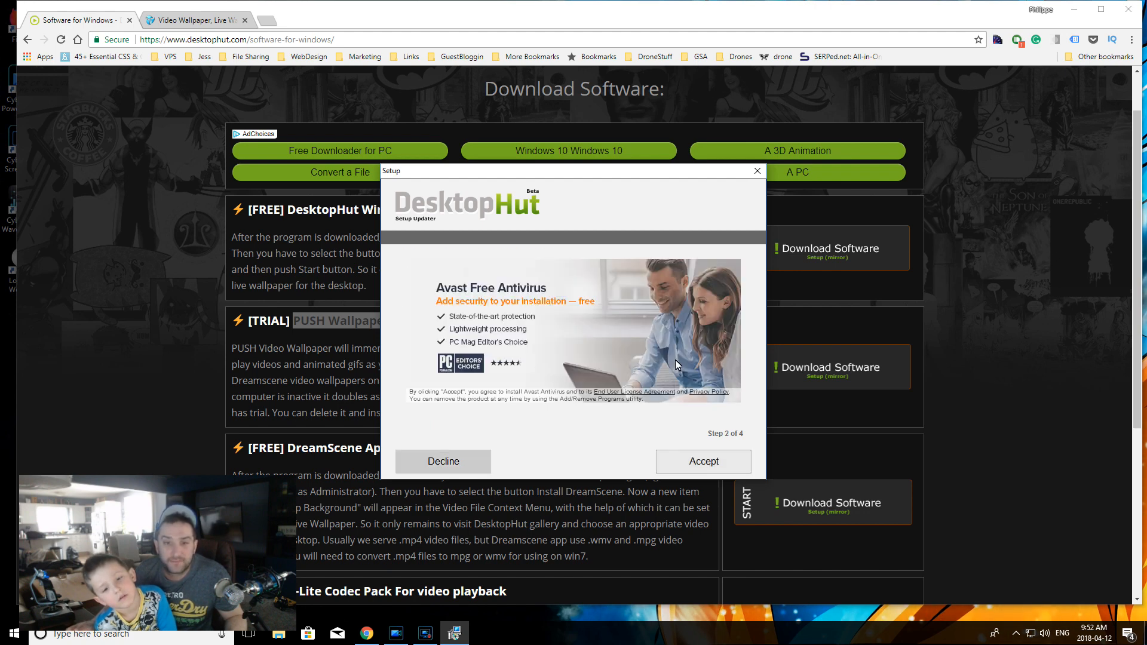
left_click(702, 462)
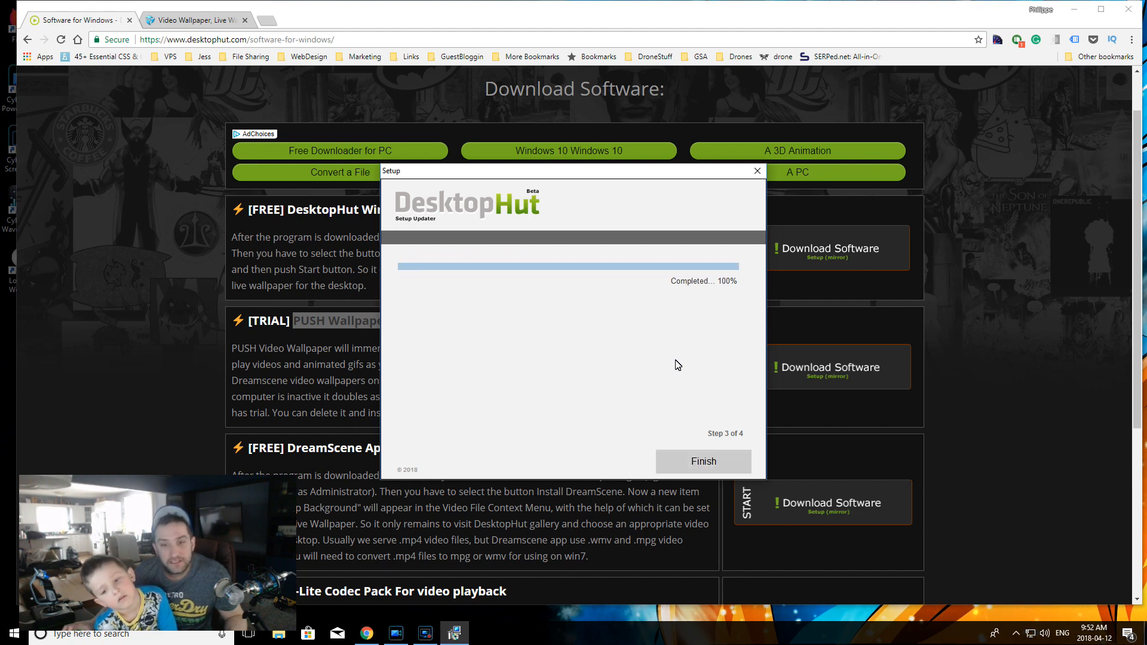
left_click(703, 460)
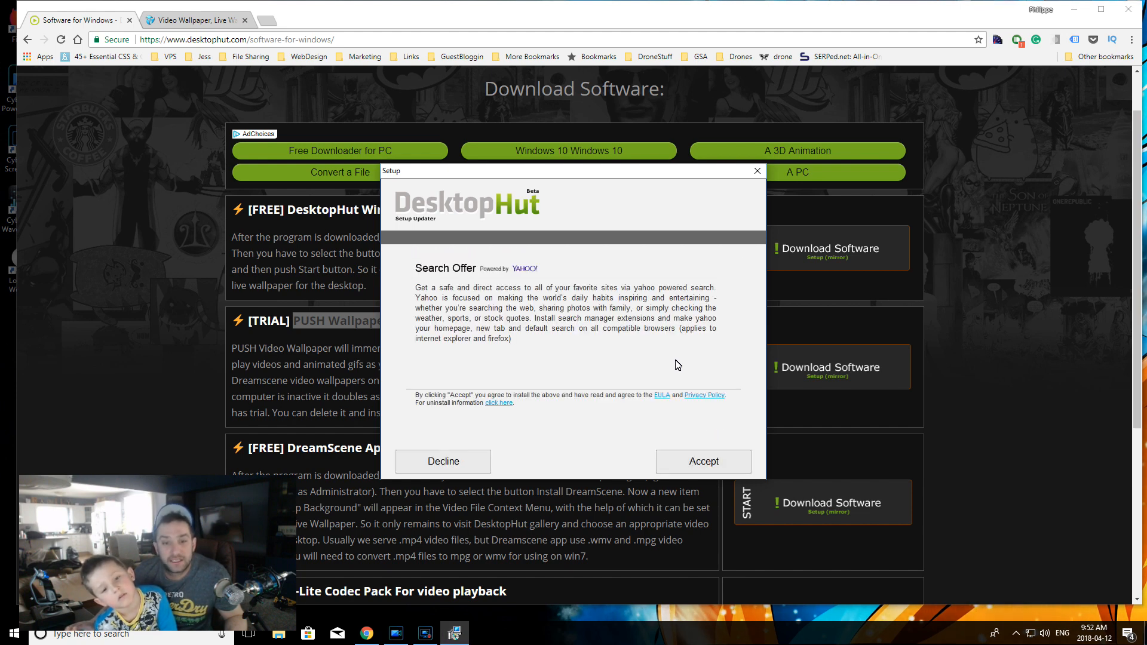
left_click(702, 460)
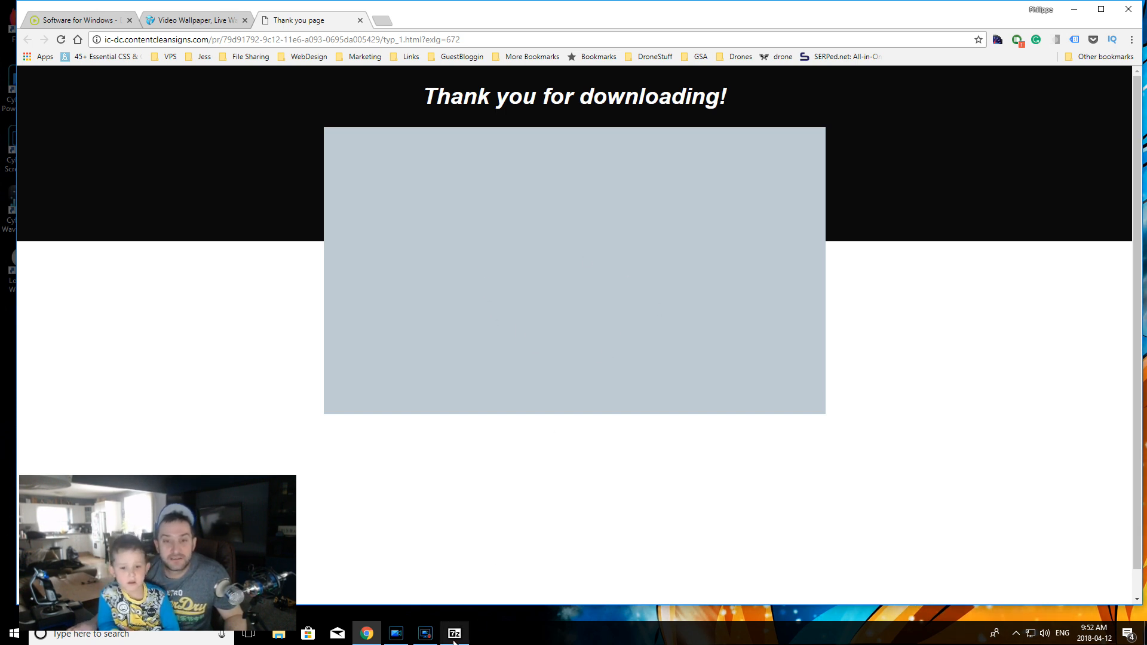
Step: Minimize Chrome to reveal the Goku desktop wallpaper
left_click(453, 634)
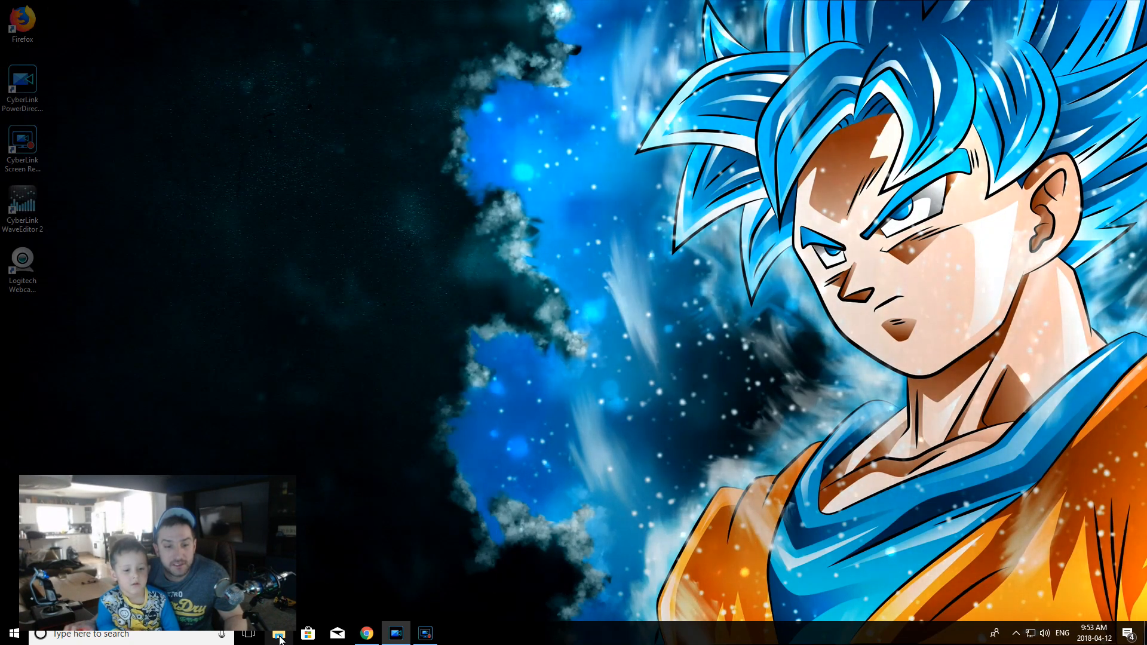
Step: Open the DesktopHut App v4.0.0 folder in Downloads with File Explorer
left_click(277, 633)
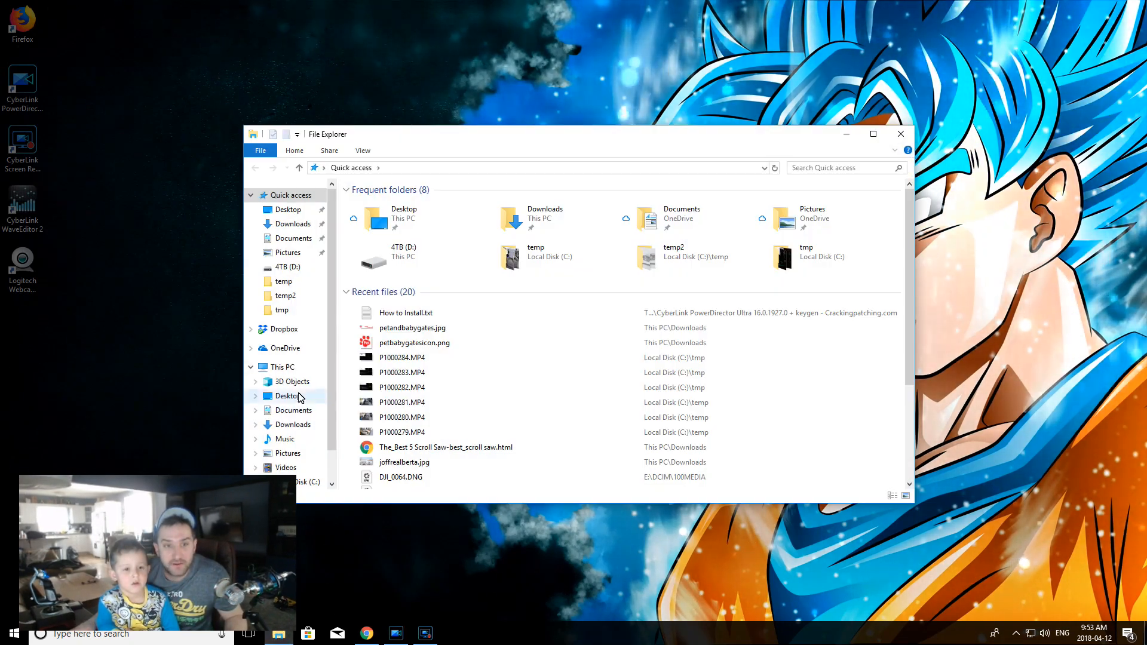
left_click(293, 224)
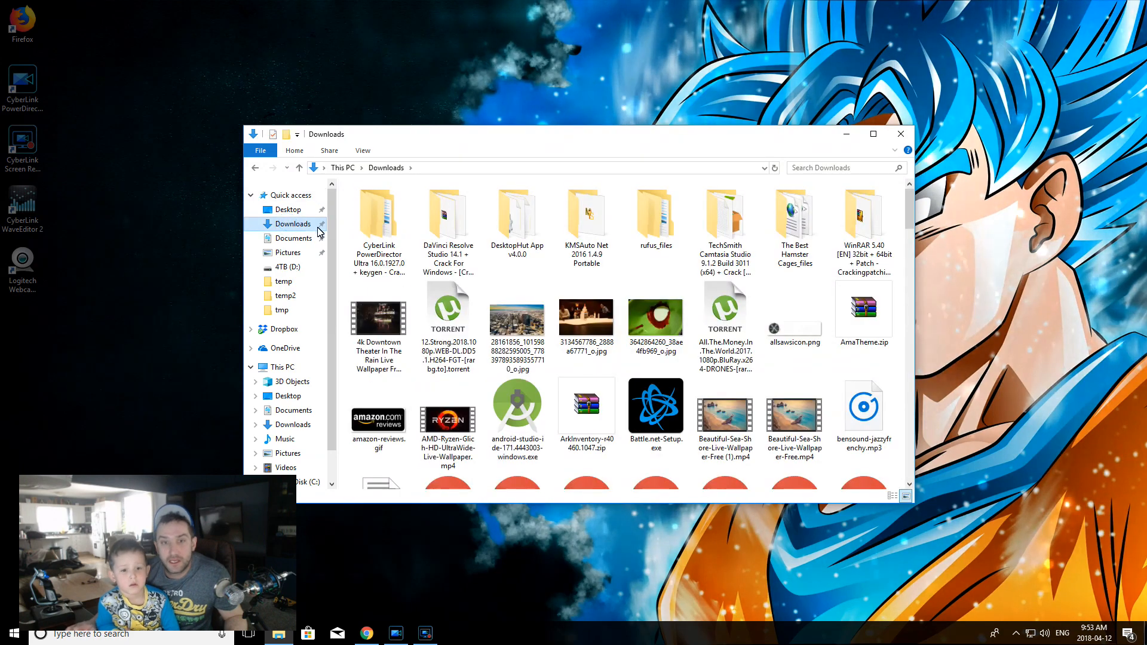
left_click(586, 406)
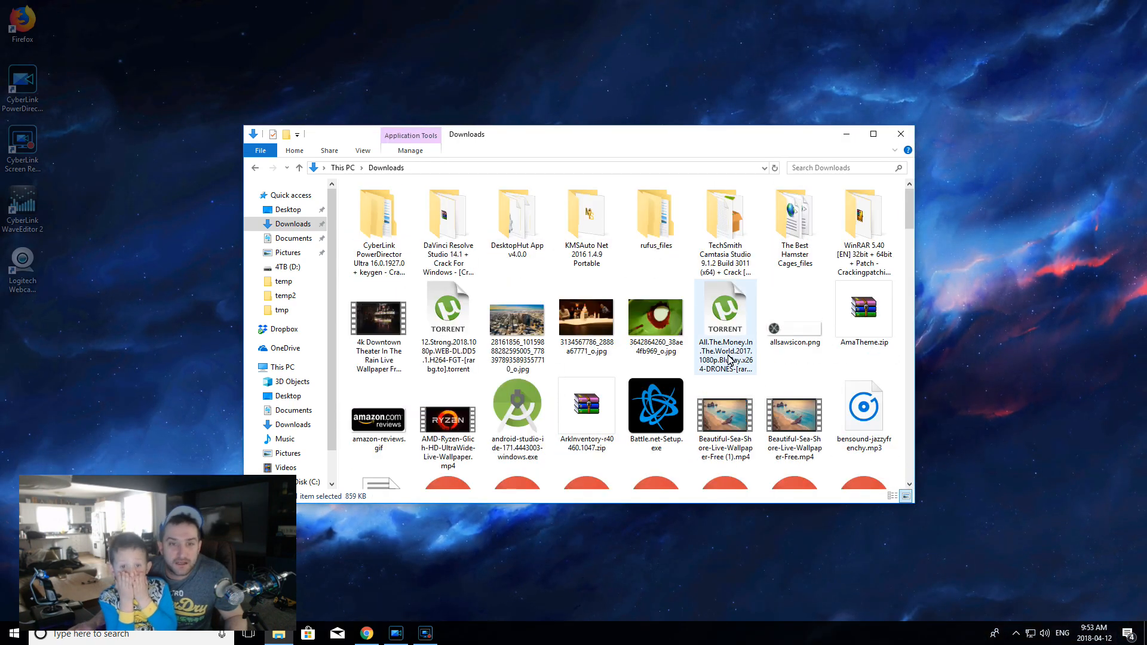
left_click(517, 222)
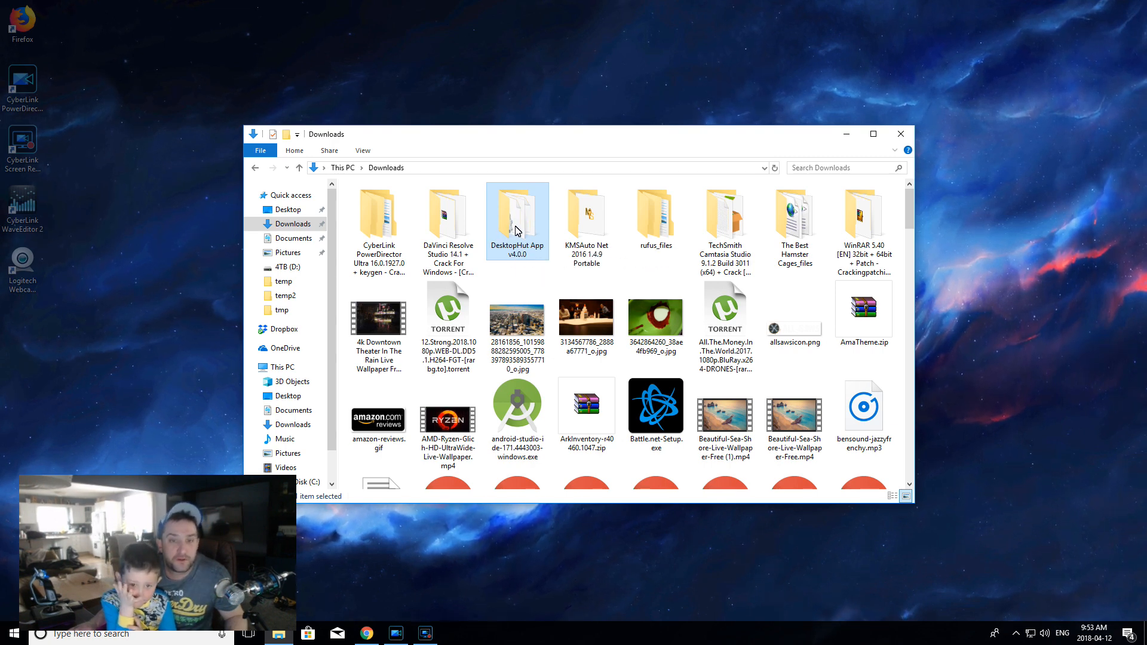
double_click(518, 215)
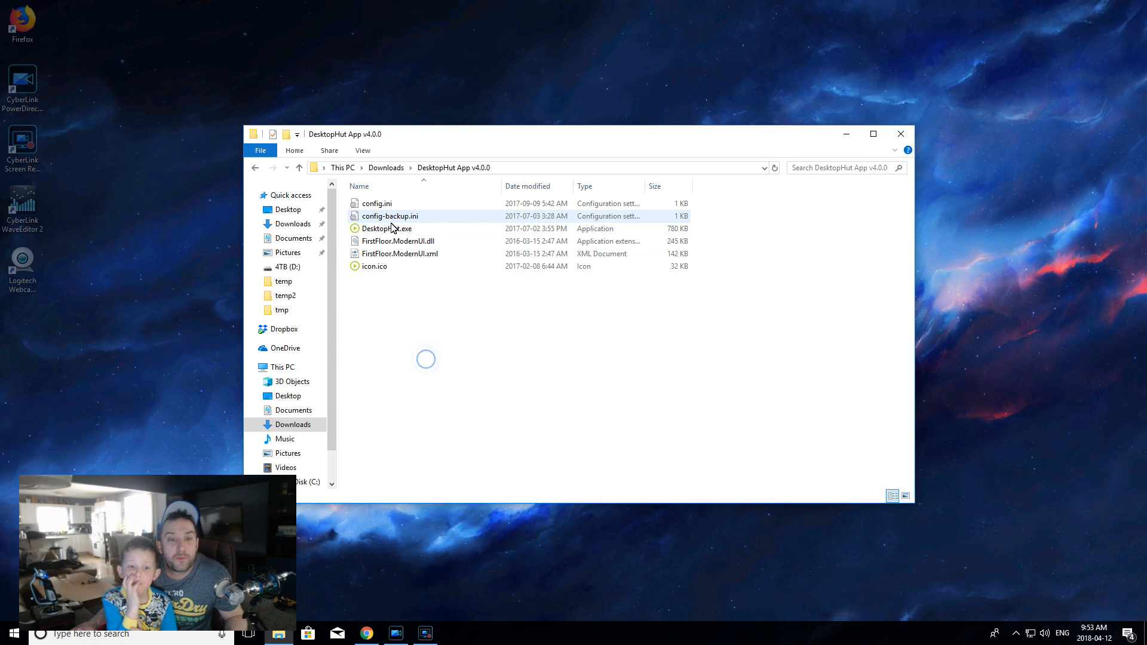
Step: Launch DesktopHut.exe from that folder
left_click(387, 228)
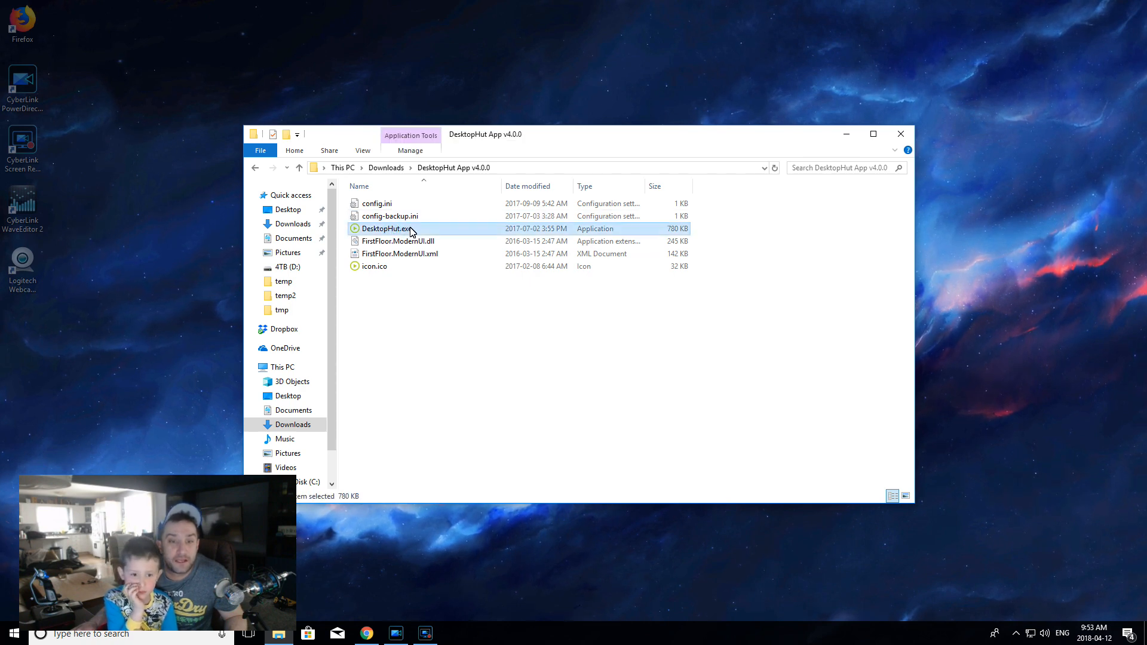
double_click(385, 228)
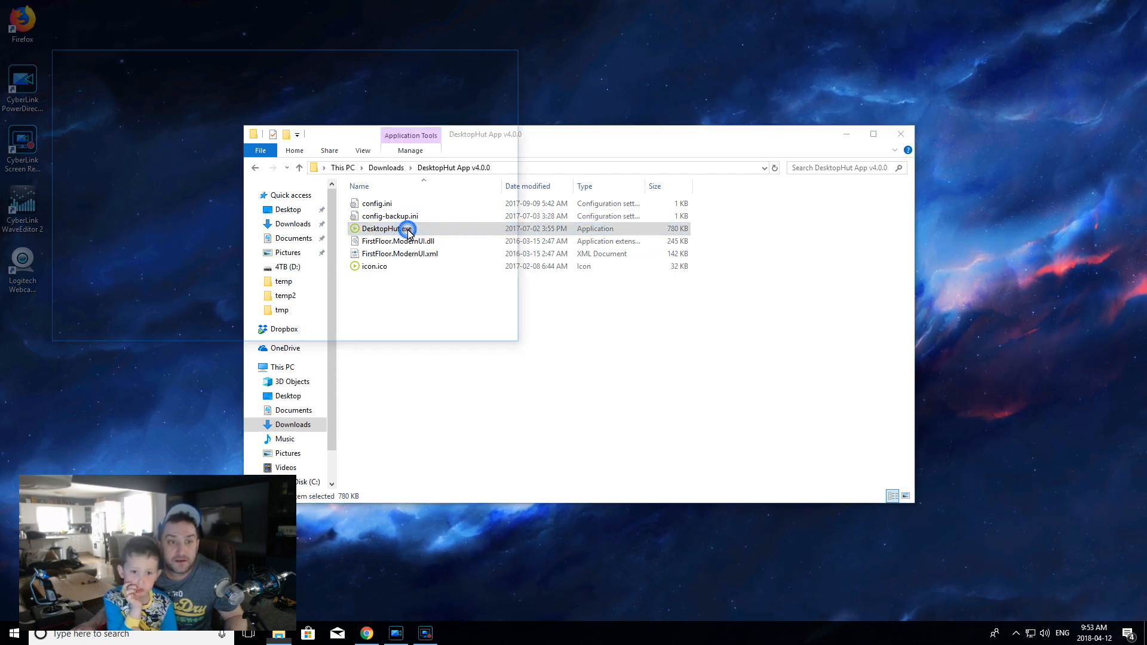
double_click(381, 228)
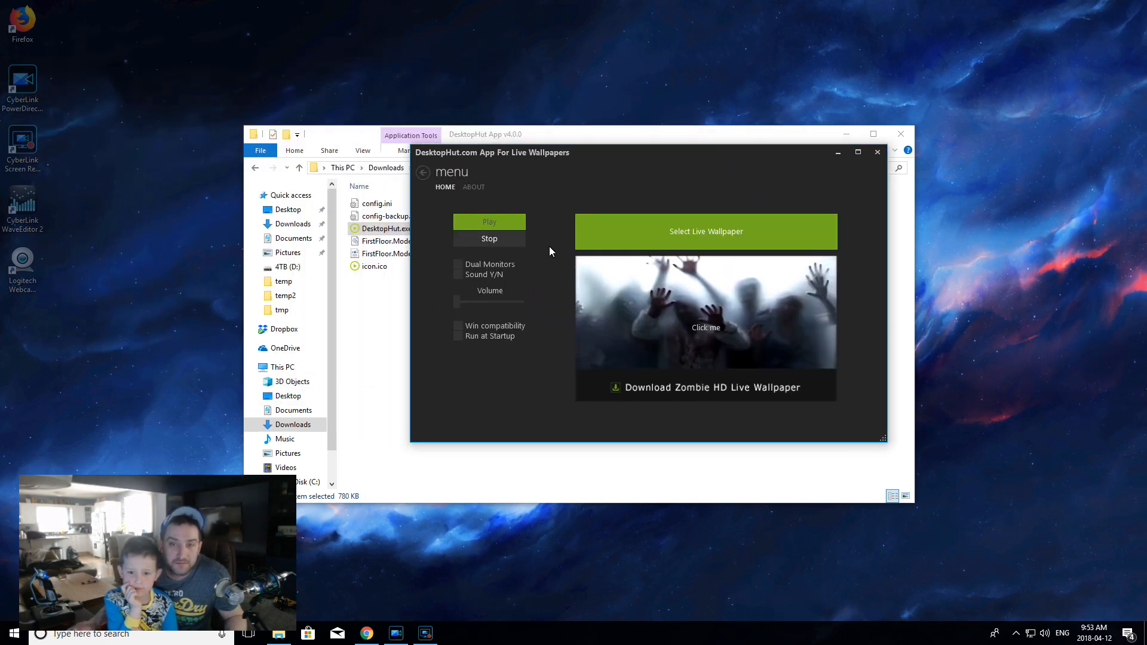
mouse_move(585, 255)
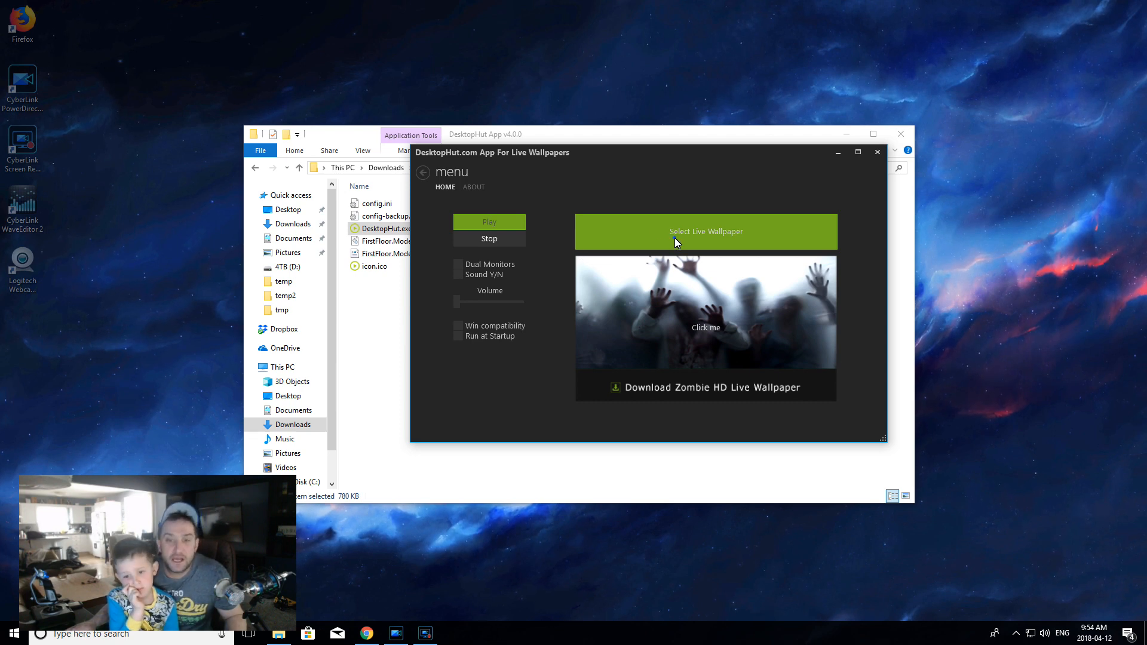
Step: Choose Beautiful-Sea-Shore-Live-Wallpaper-Free.mp4 from Downloads as DesktopHut's live wallpaper
left_click(704, 231)
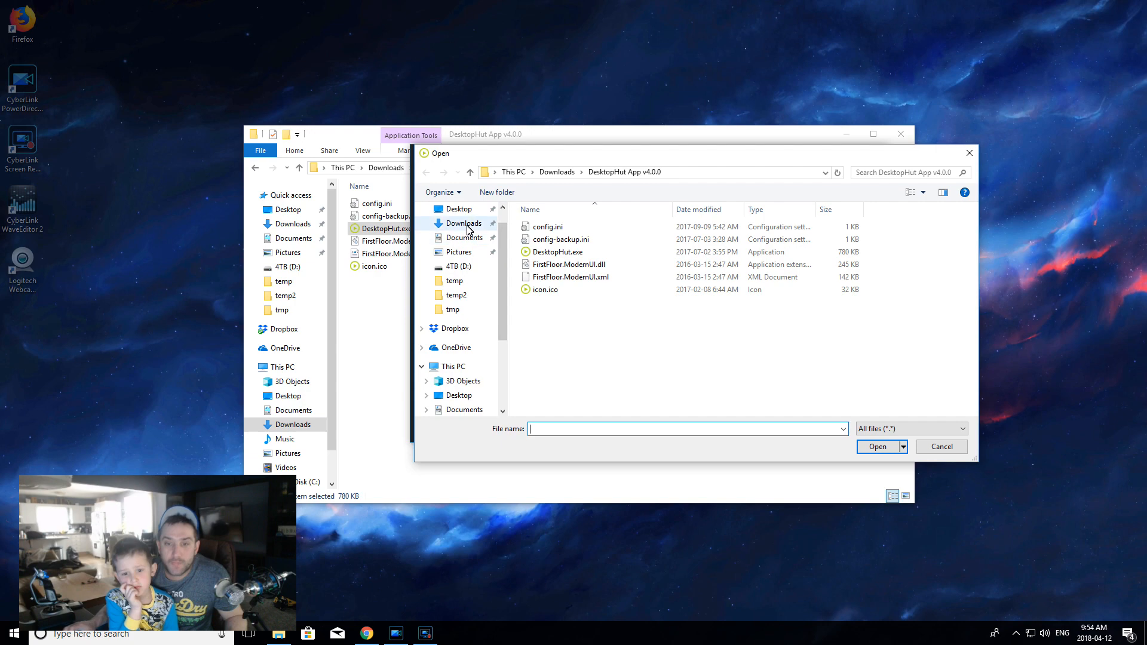
left_click(463, 223)
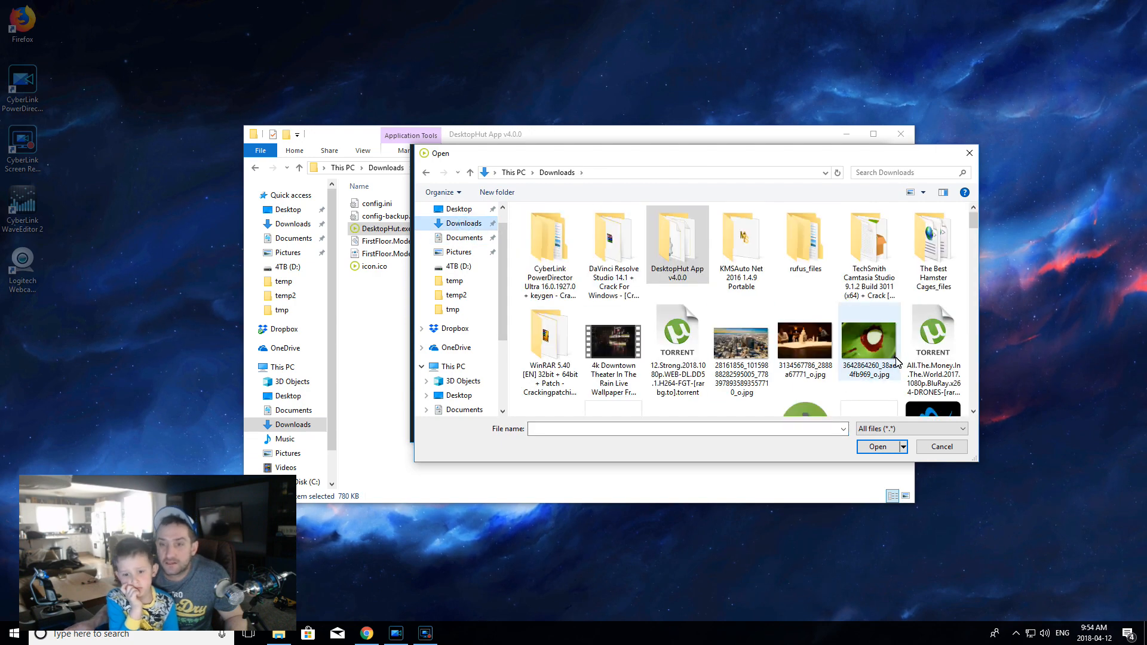
scroll("down", 3)
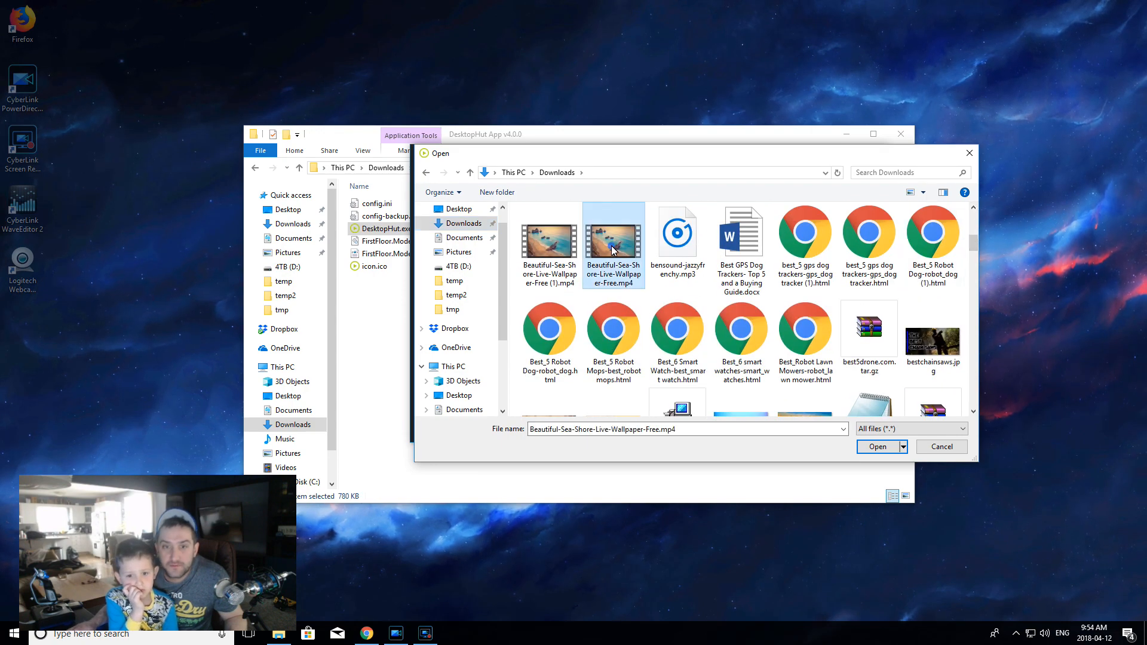
left_click(877, 447)
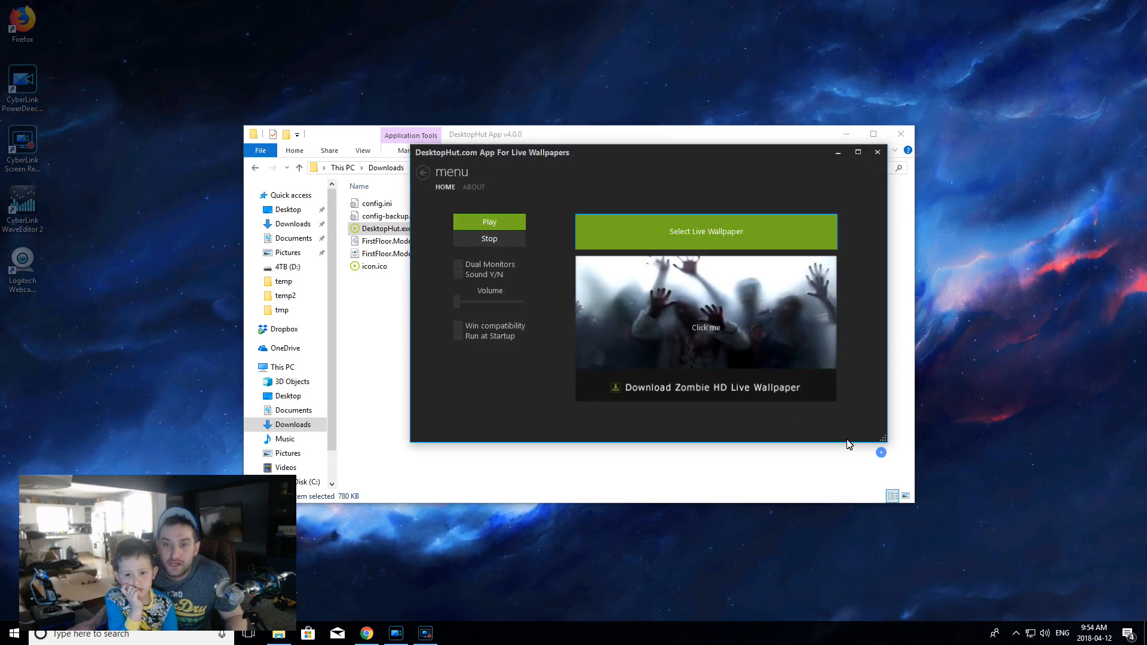
mouse_move(700, 335)
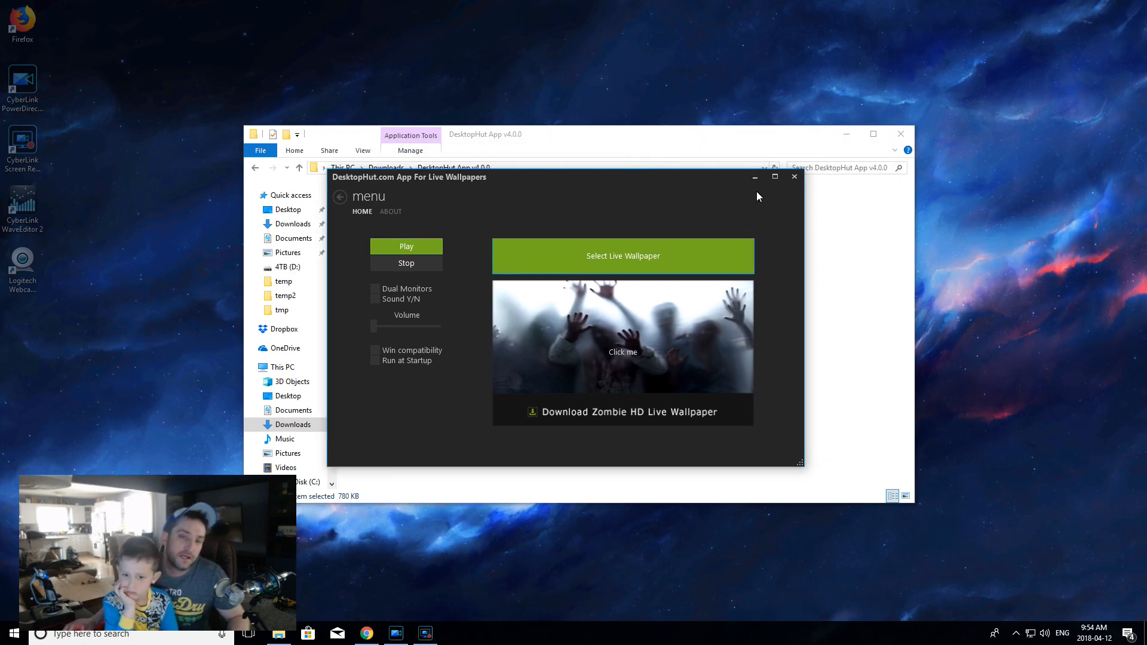
mouse_move(777, 219)
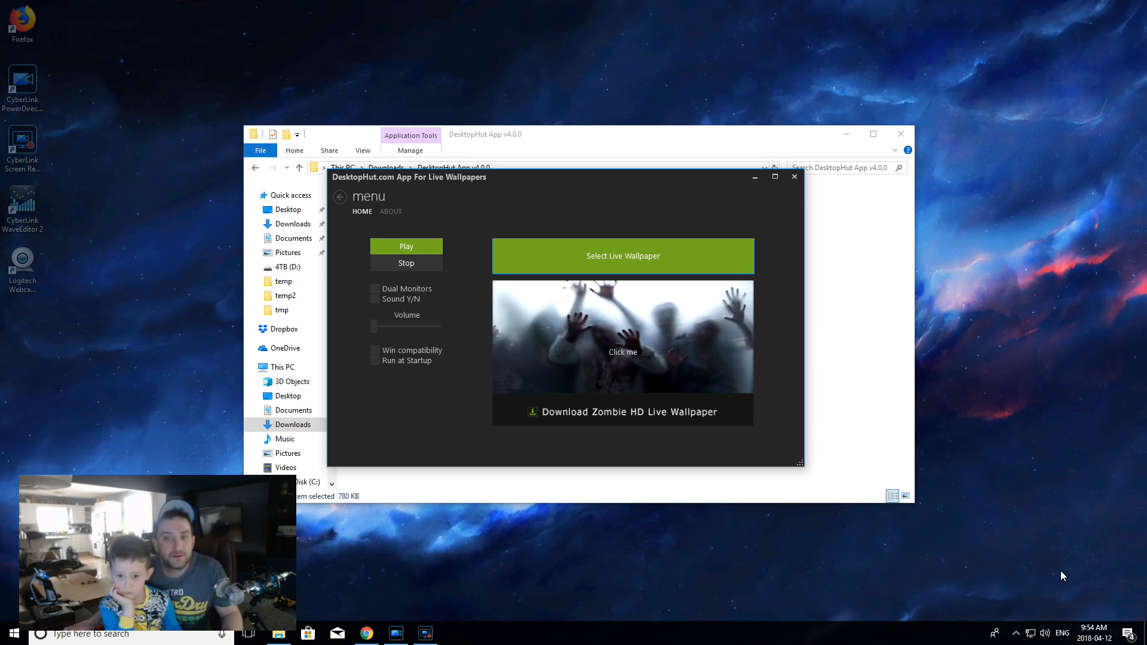
mouse_move(775, 177)
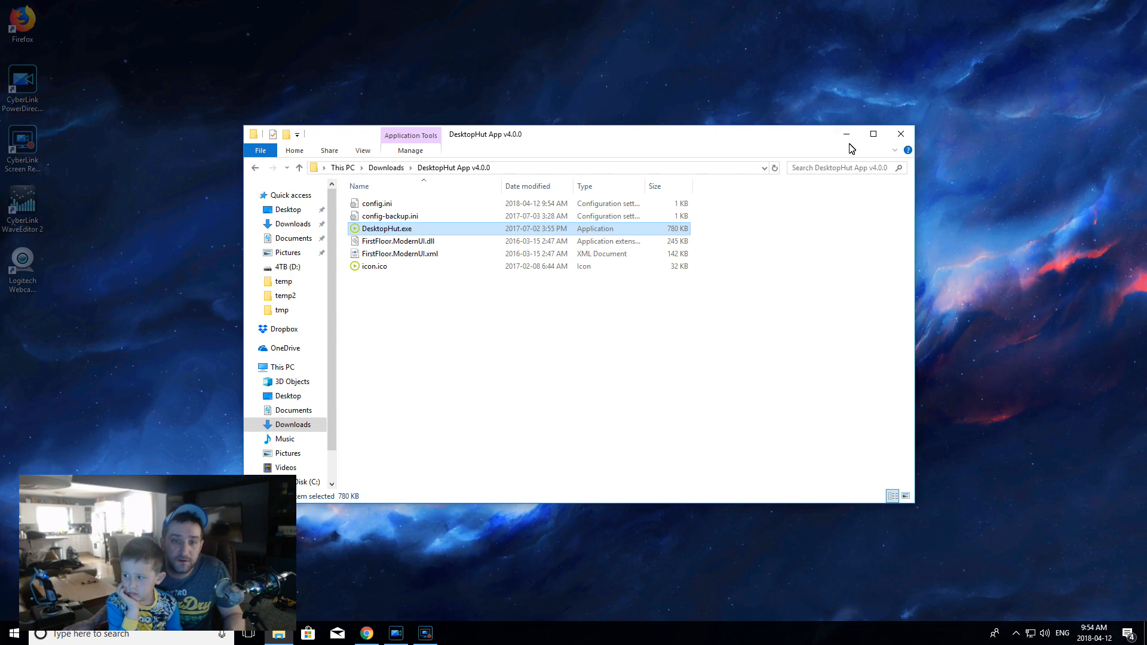
Step: Close File Explorer and search Start for 'push' to find Video Wallpaper
left_click(901, 134)
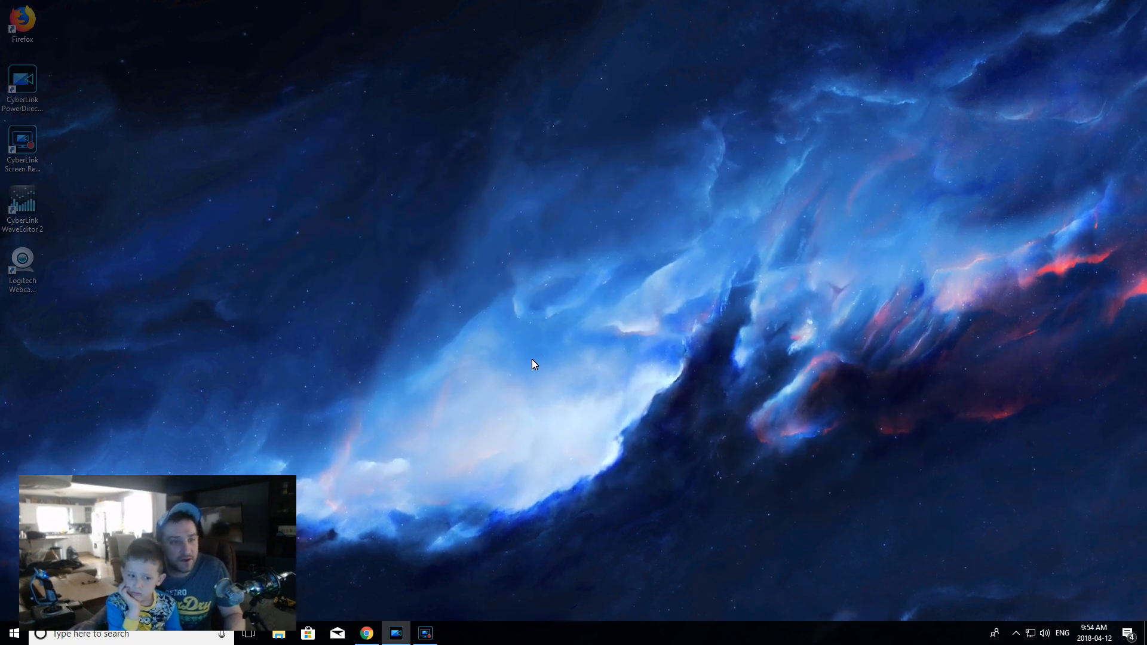
right_click(257, 183)
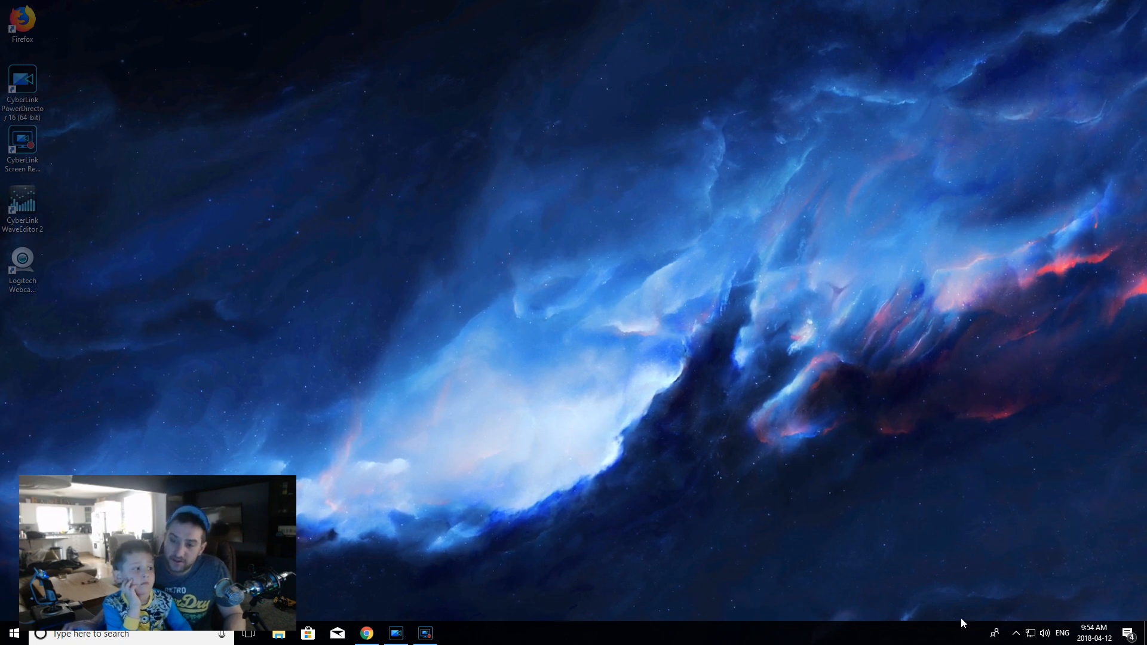
left_click(1016, 633)
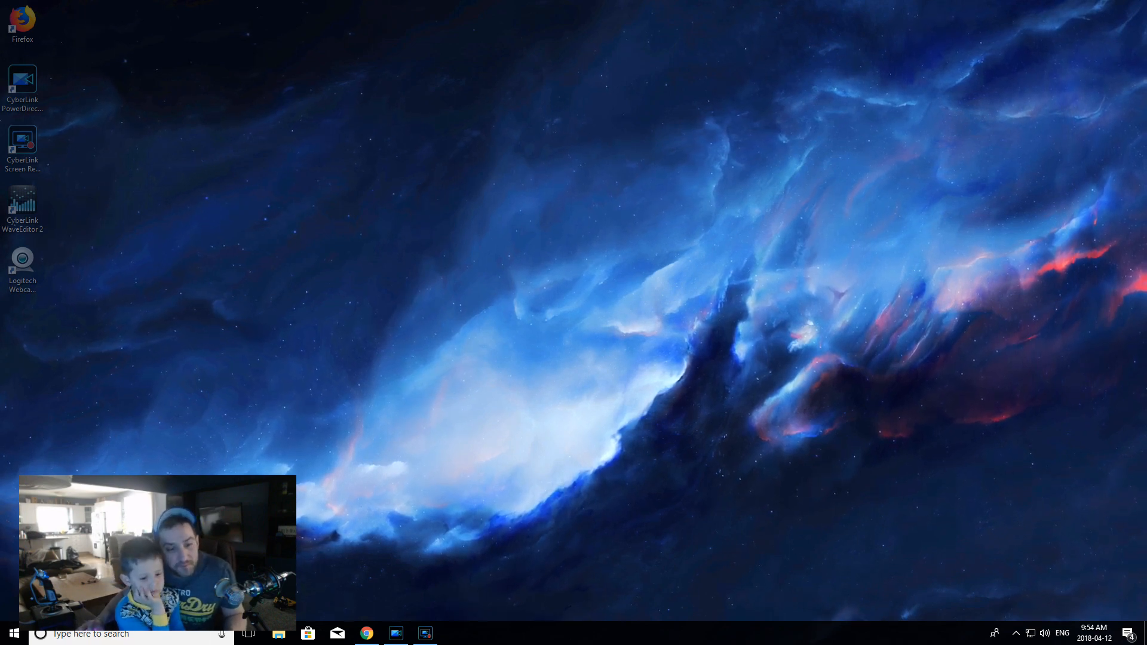
left_click(12, 634)
type("push")
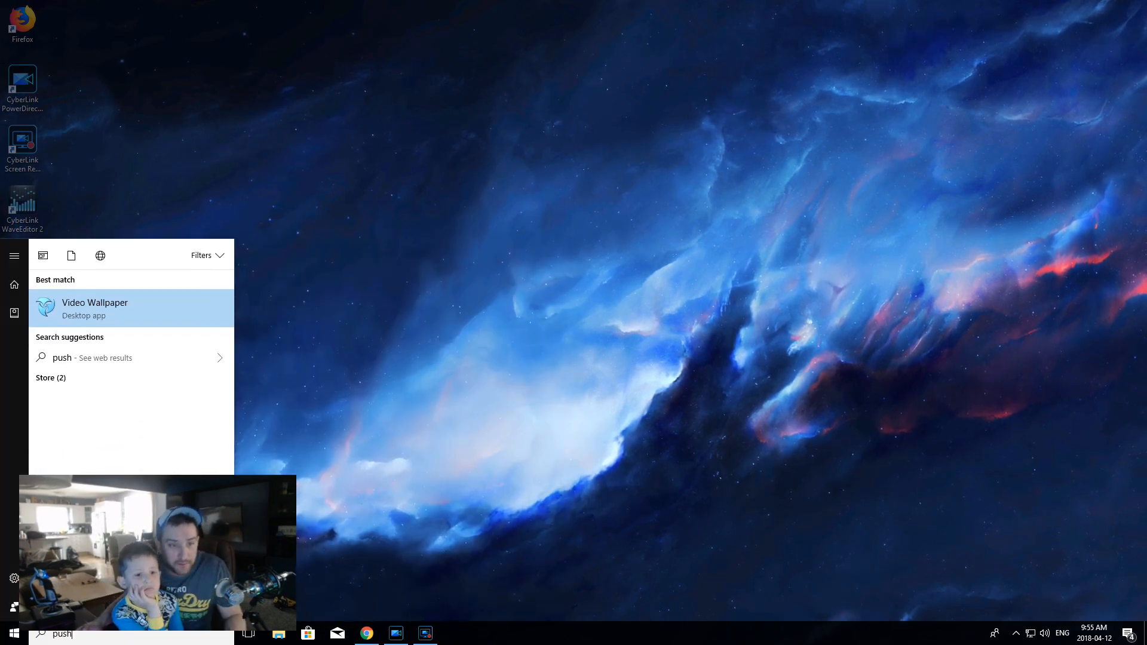
Step: Launch the Video Wallpaper app from the search results
left_click(94, 307)
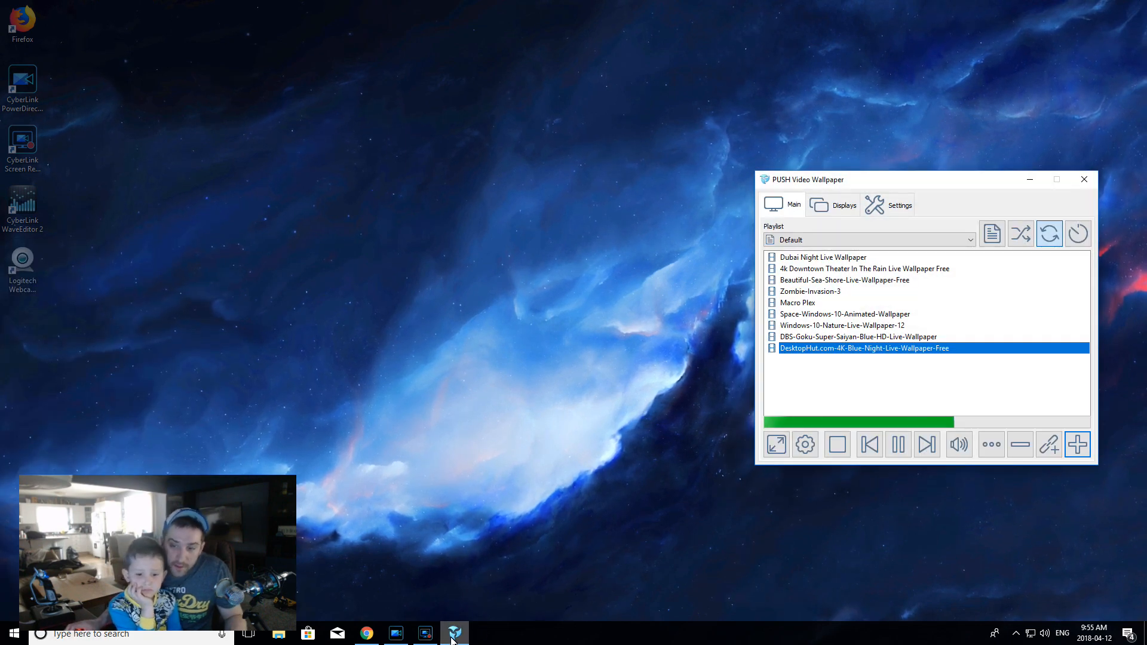
left_click(898, 444)
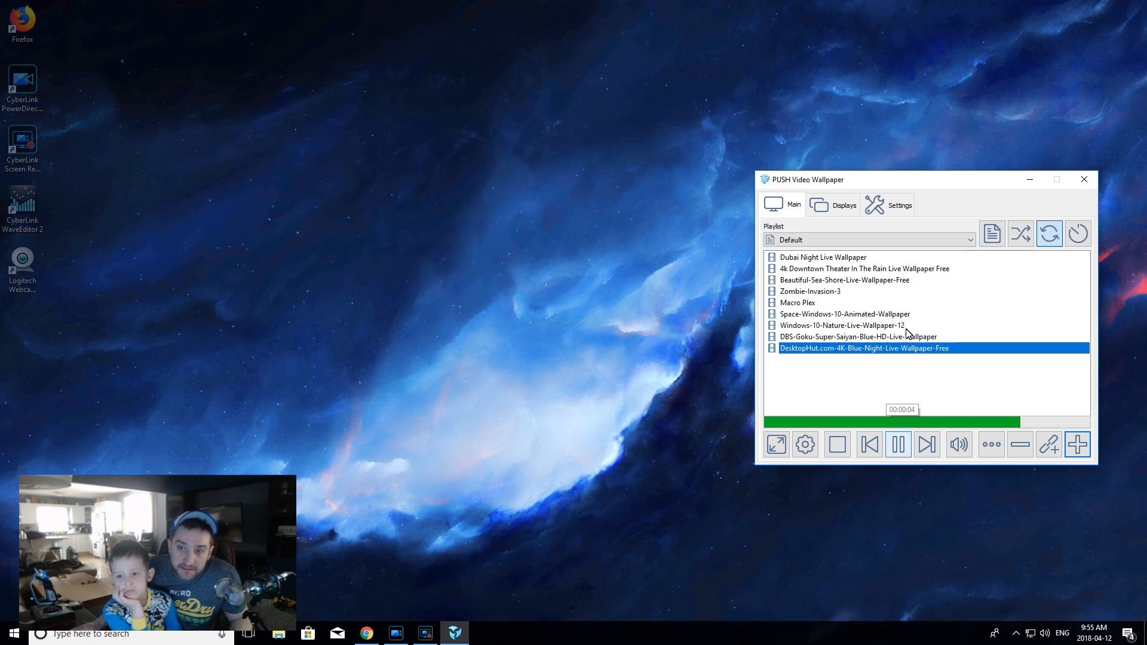
left_click(888, 205)
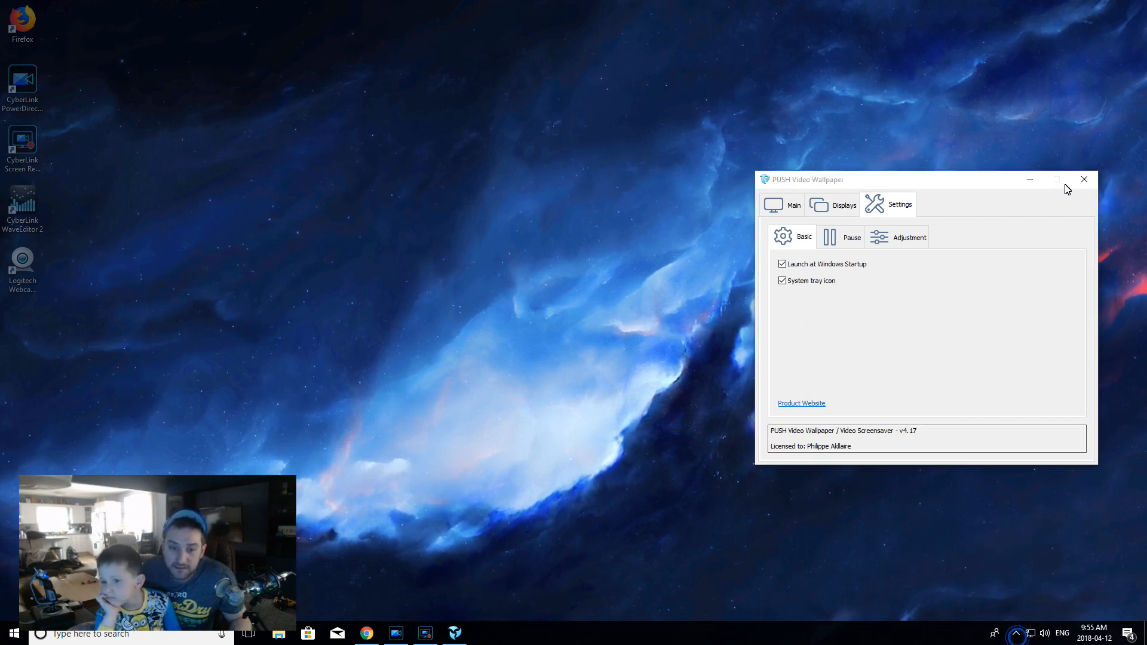
Step: Close PUSH Video Wallpaper, reopen it from the tray and show its playlist
left_click(1084, 179)
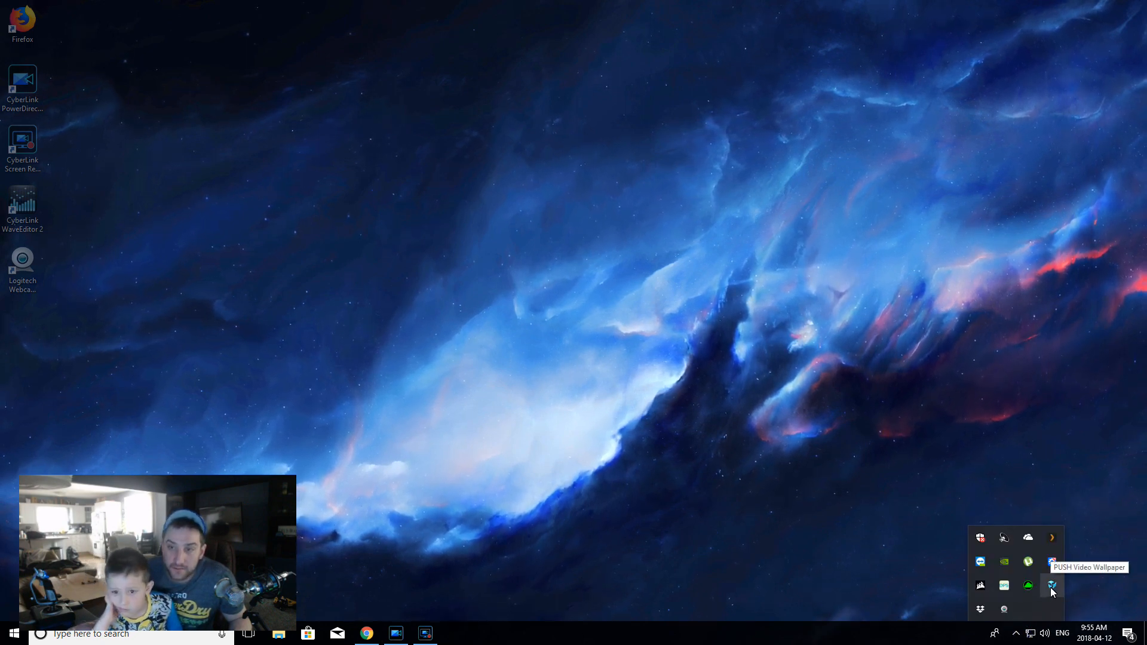
left_click(1051, 586)
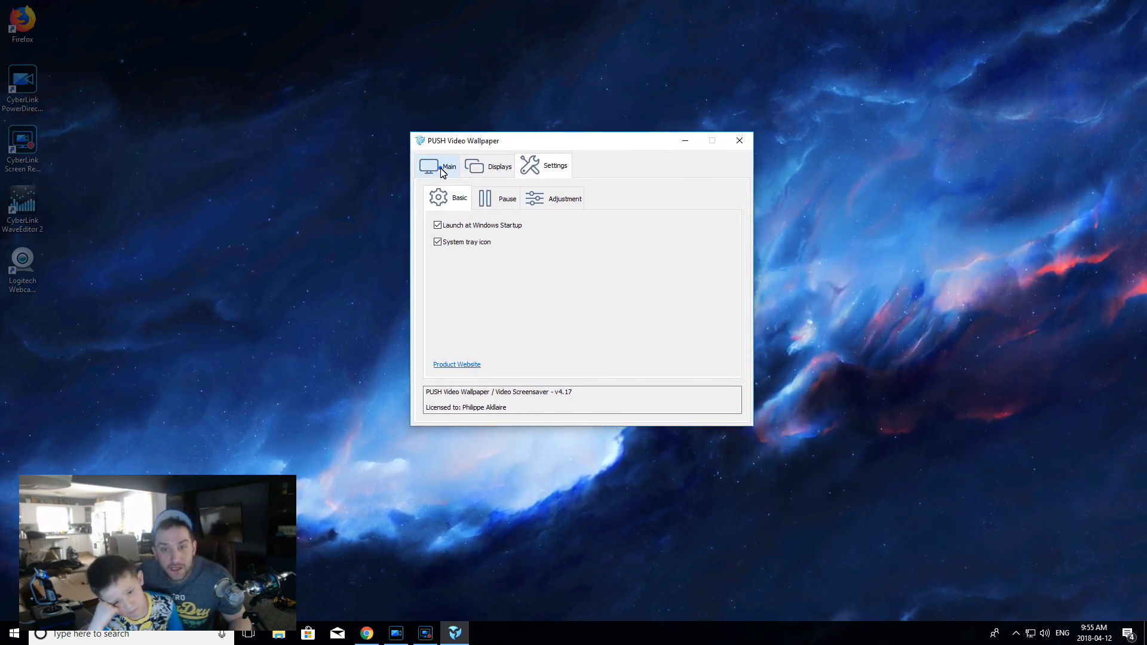
left_click(448, 166)
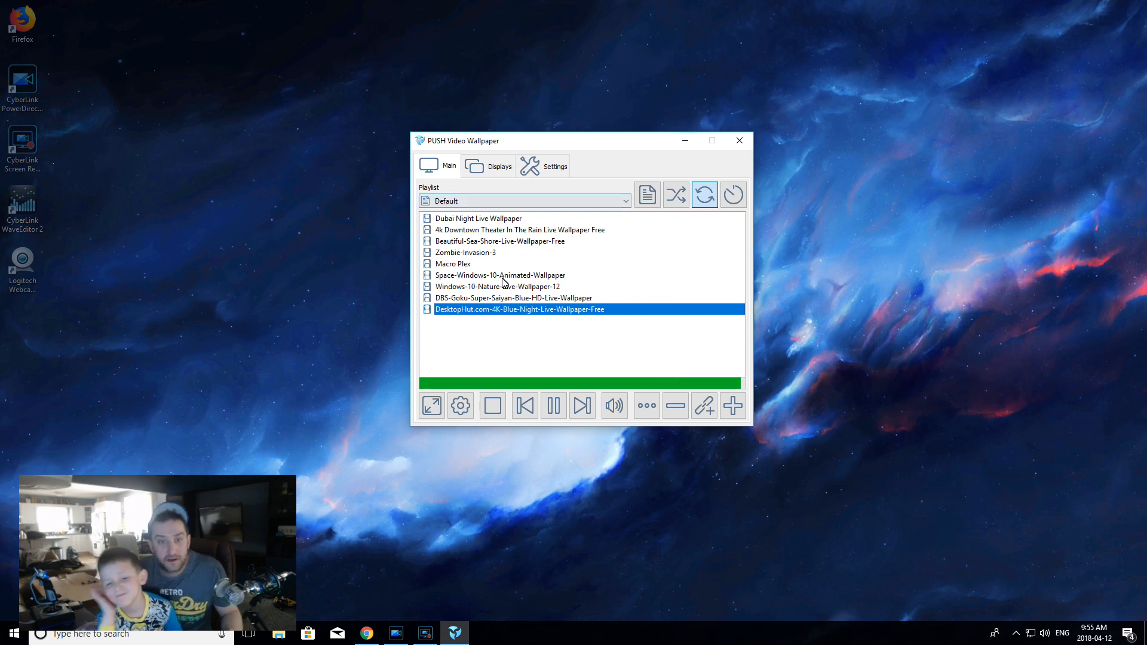
mouse_move(495, 333)
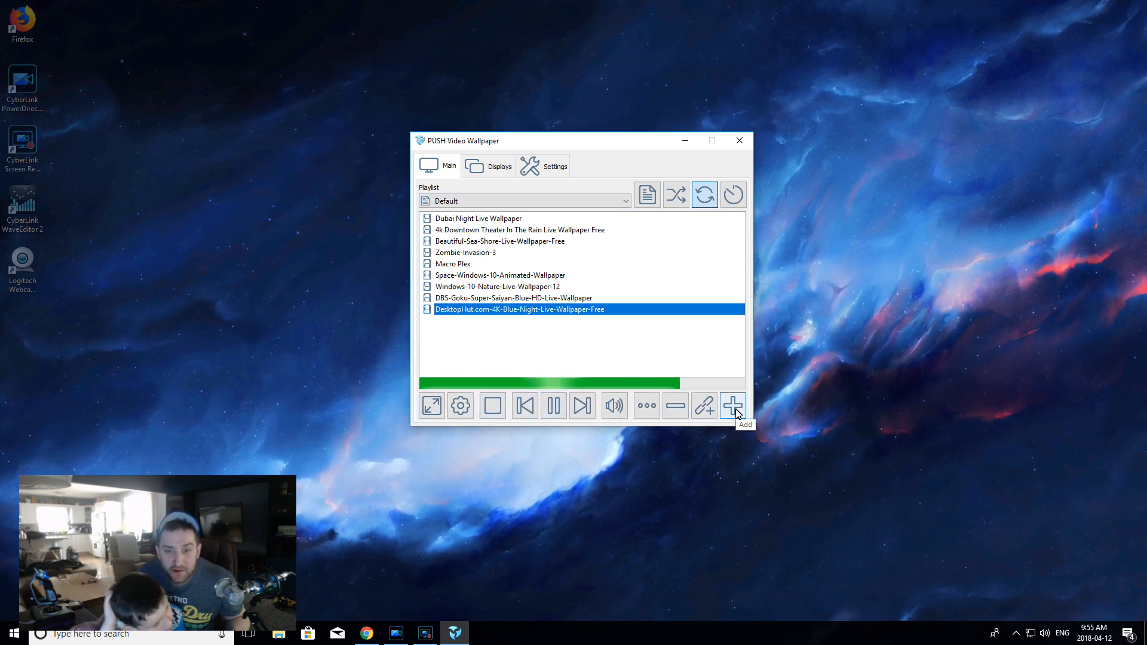
left_click(732, 405)
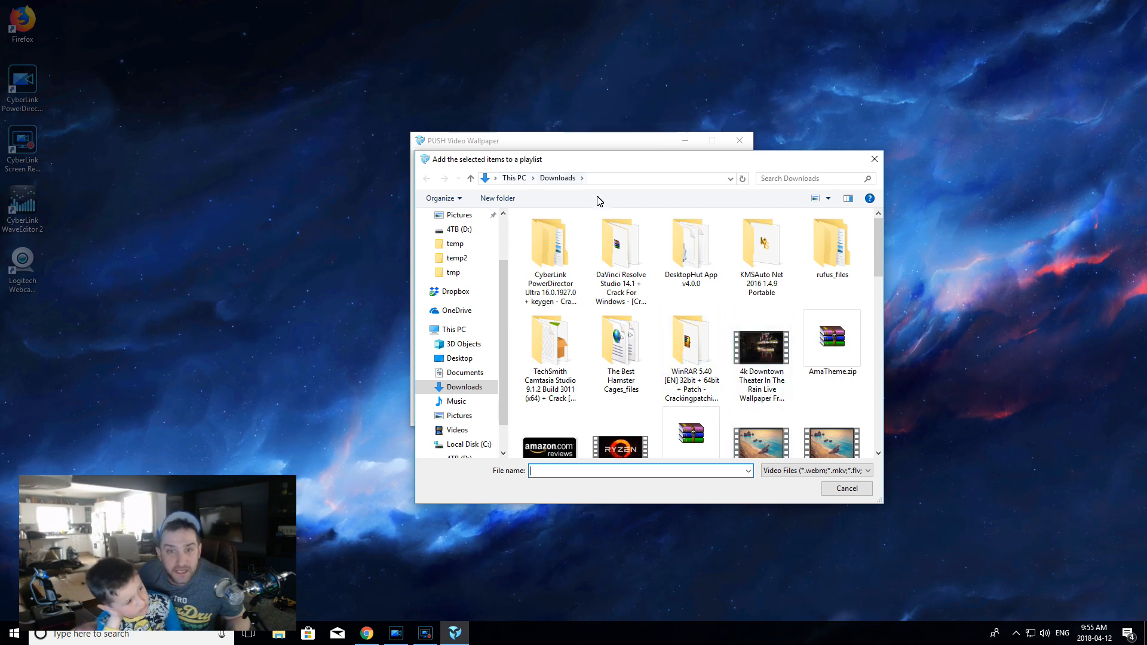
left_click(760, 348)
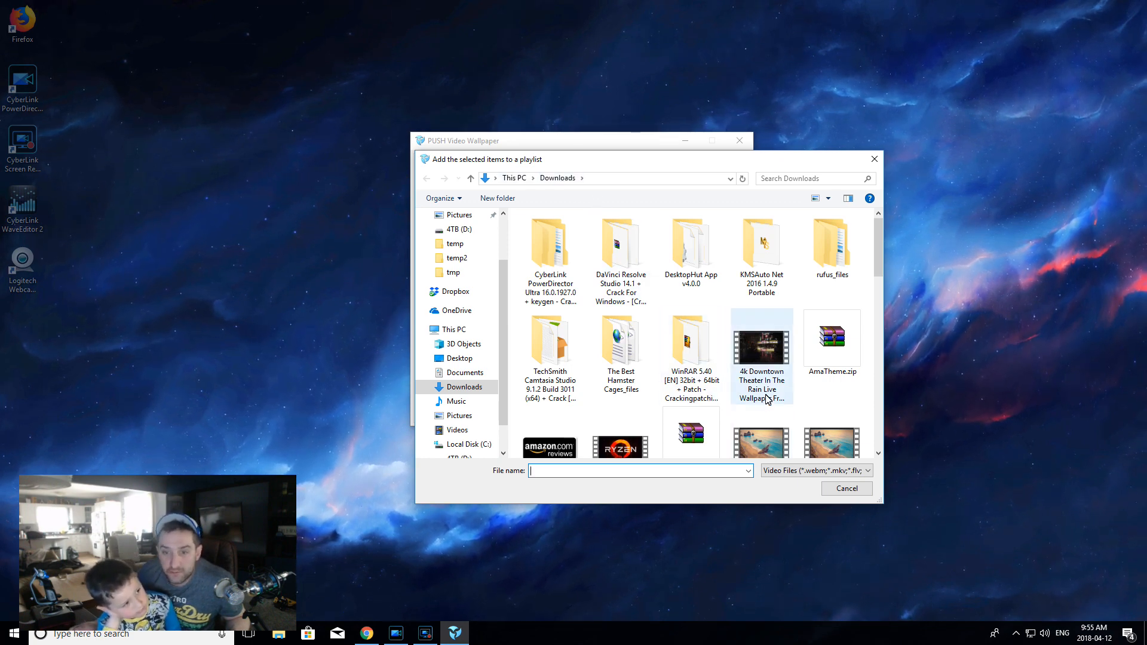
scroll("down", 3)
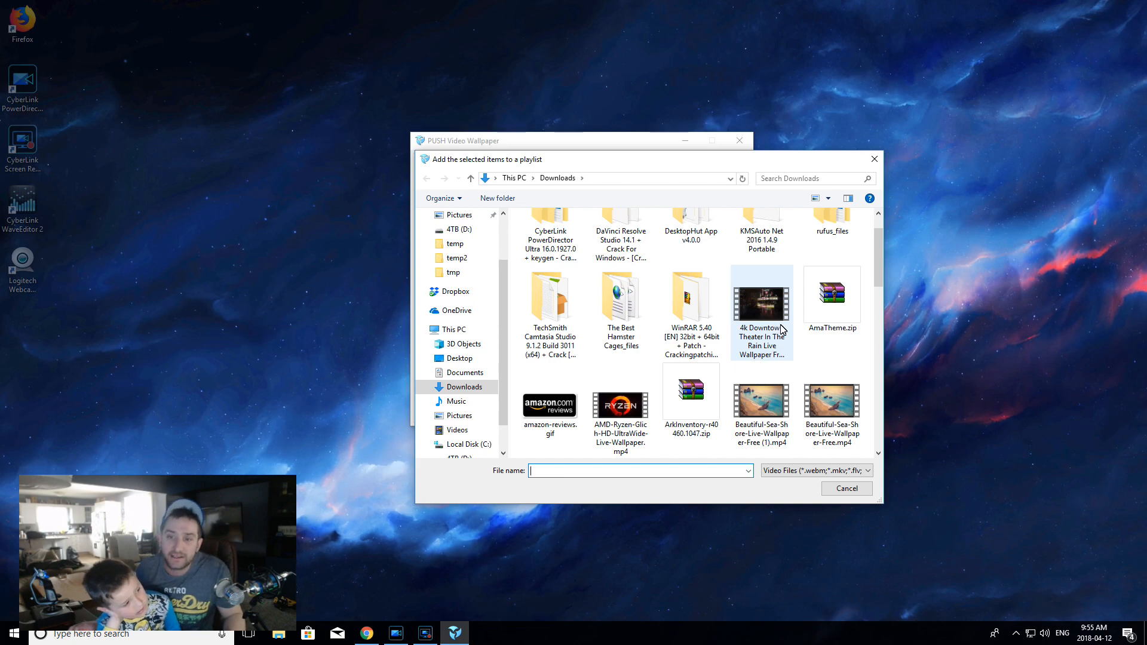
left_click(761, 300)
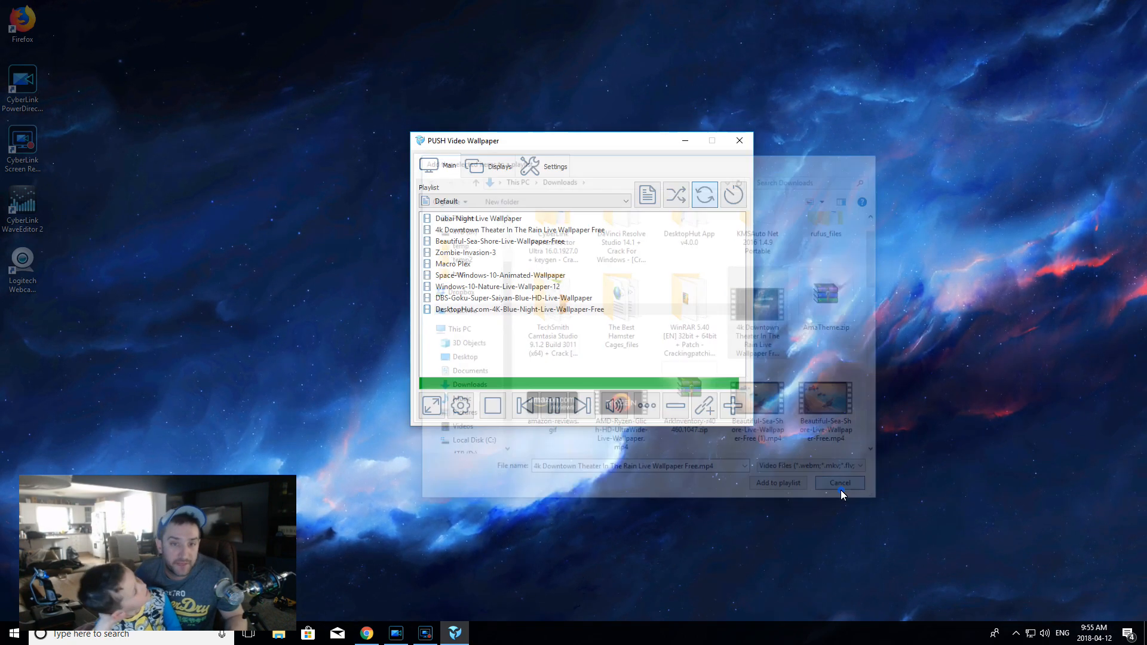
left_click(839, 483)
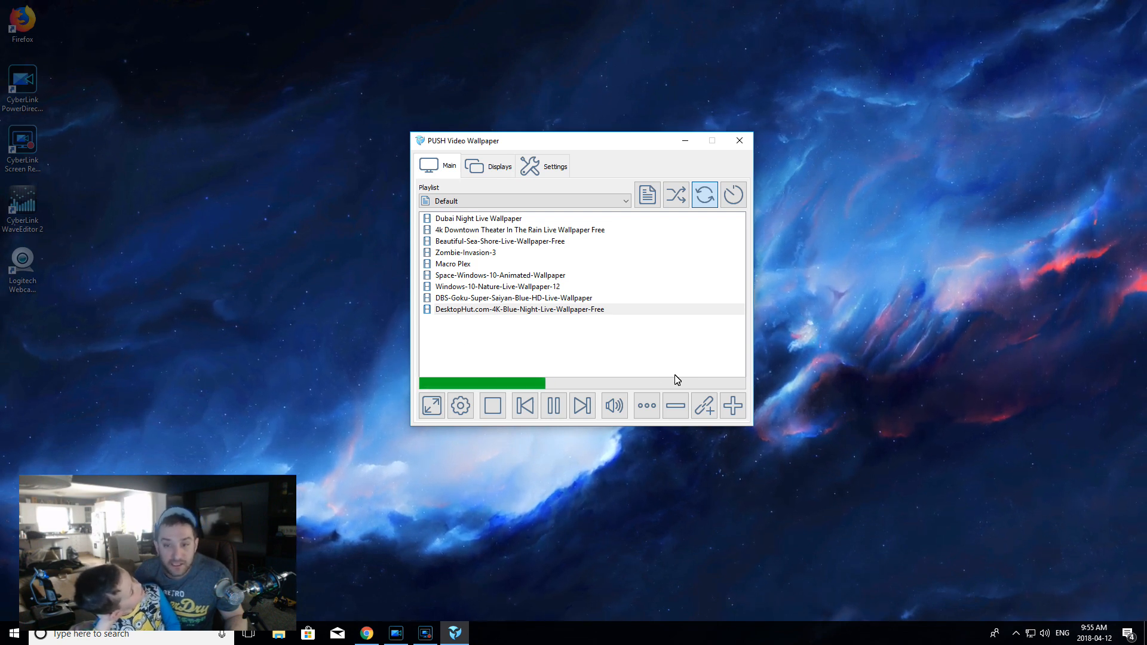
Step: Cycle through Zombie-Invasion-3 and Space-Windows-10, settling on Windows-10-Nature-Live-Wallpaper-12
left_click(465, 253)
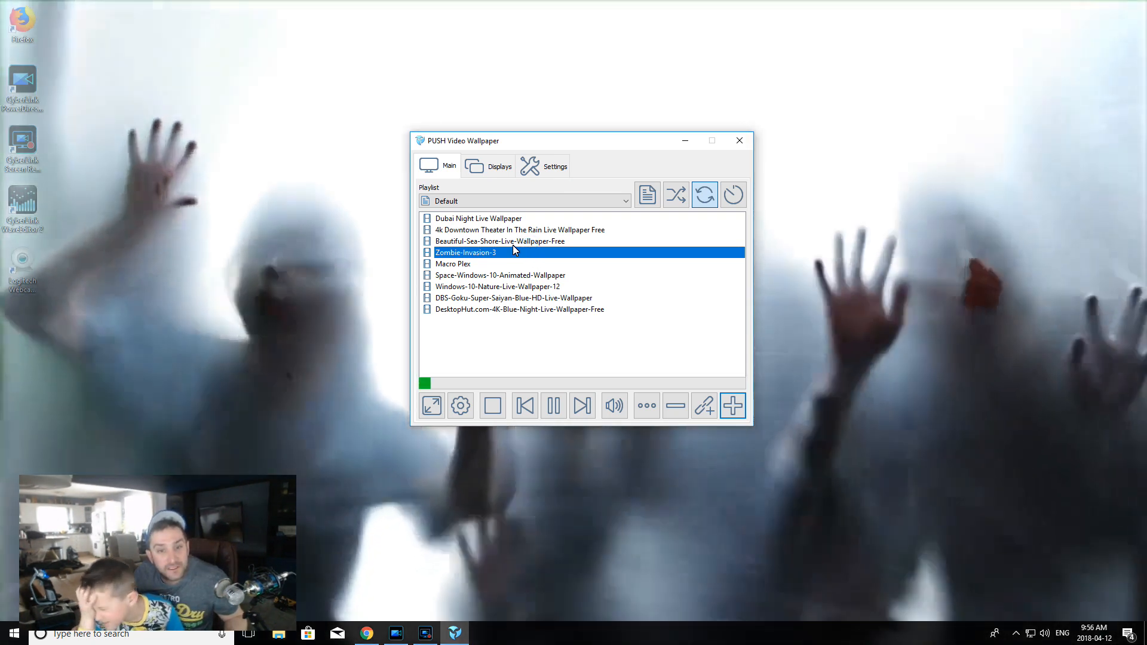
left_click(501, 275)
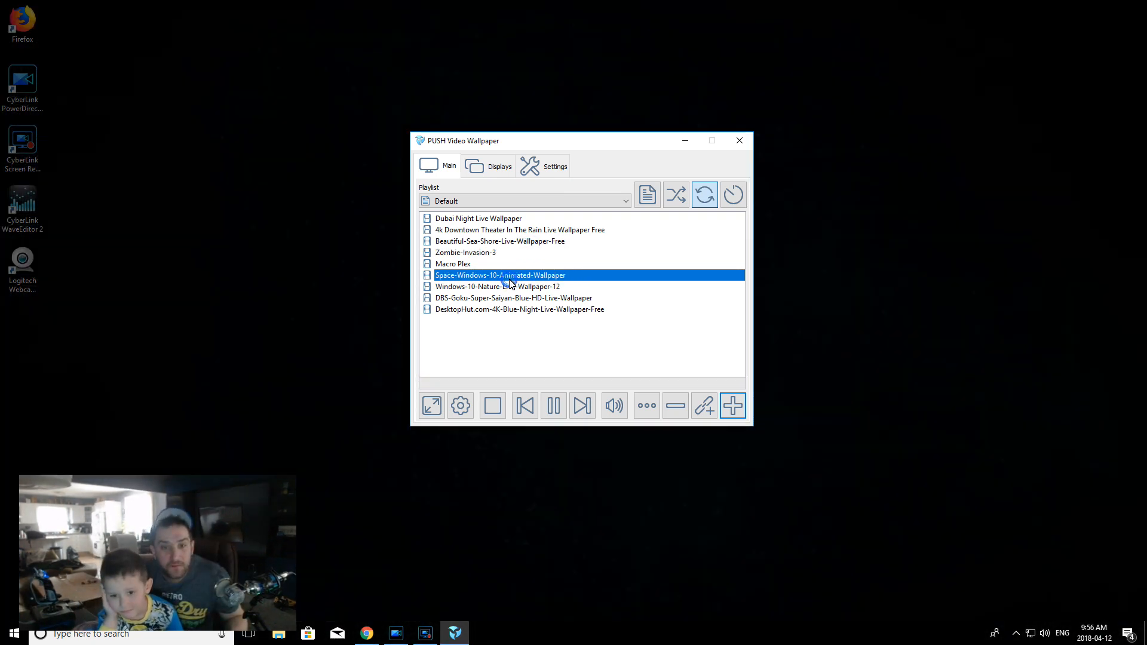
left_click(498, 286)
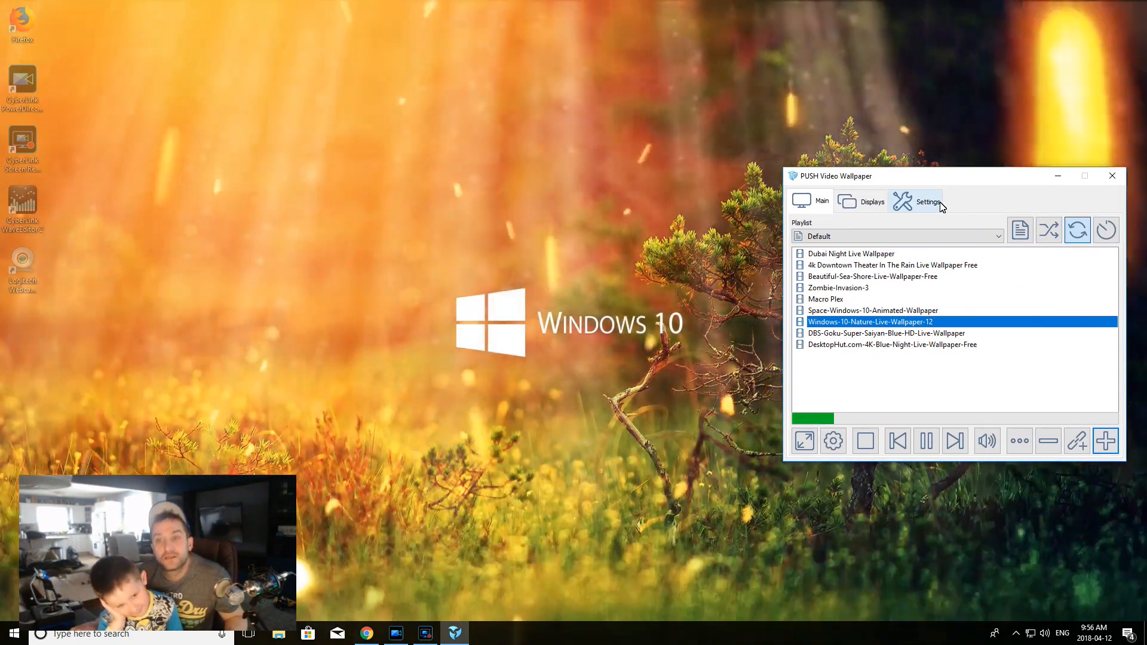
Step: Move the PUSH Video Wallpaper window aside, then minimize it
left_click_drag(952, 175, 787, 101)
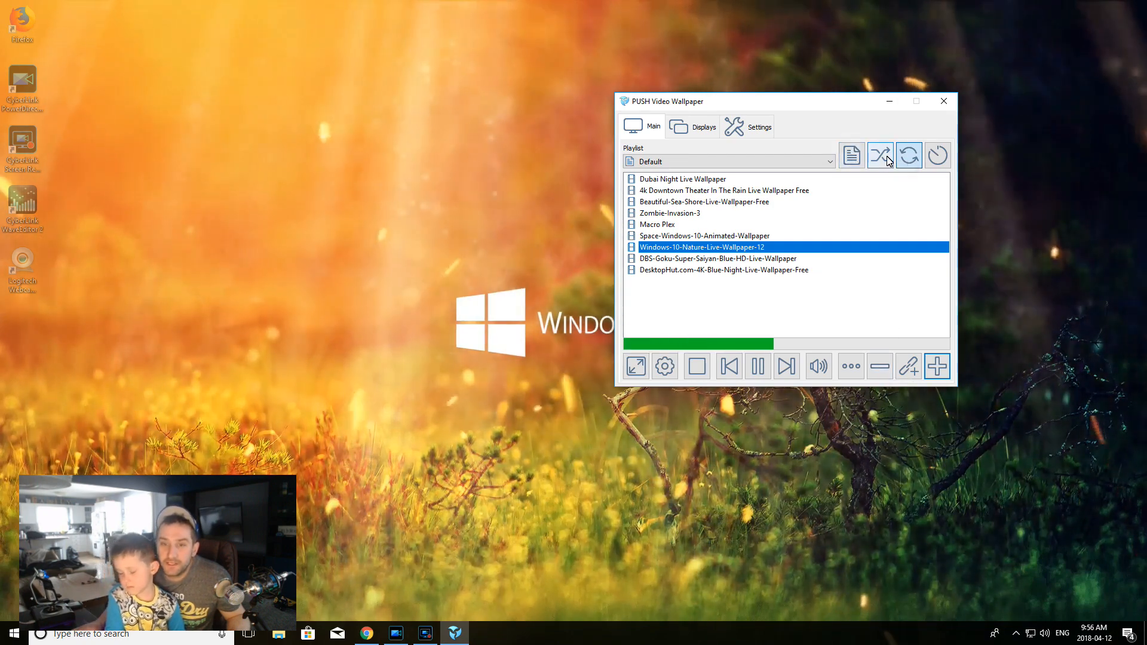
left_click(664, 367)
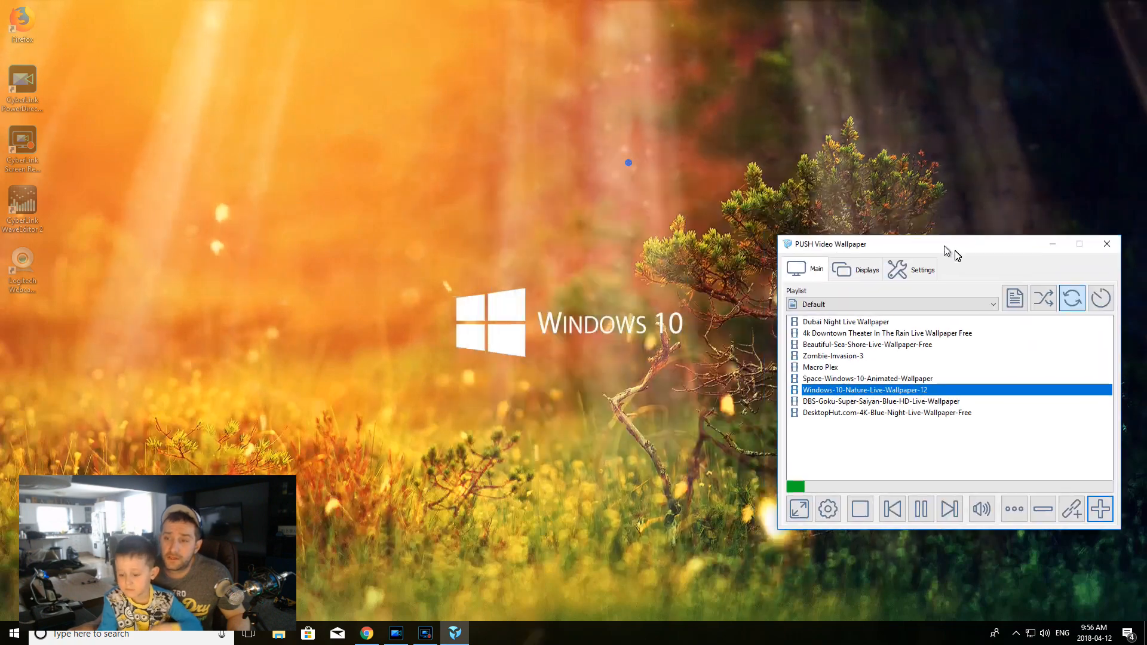
left_click(1107, 244)
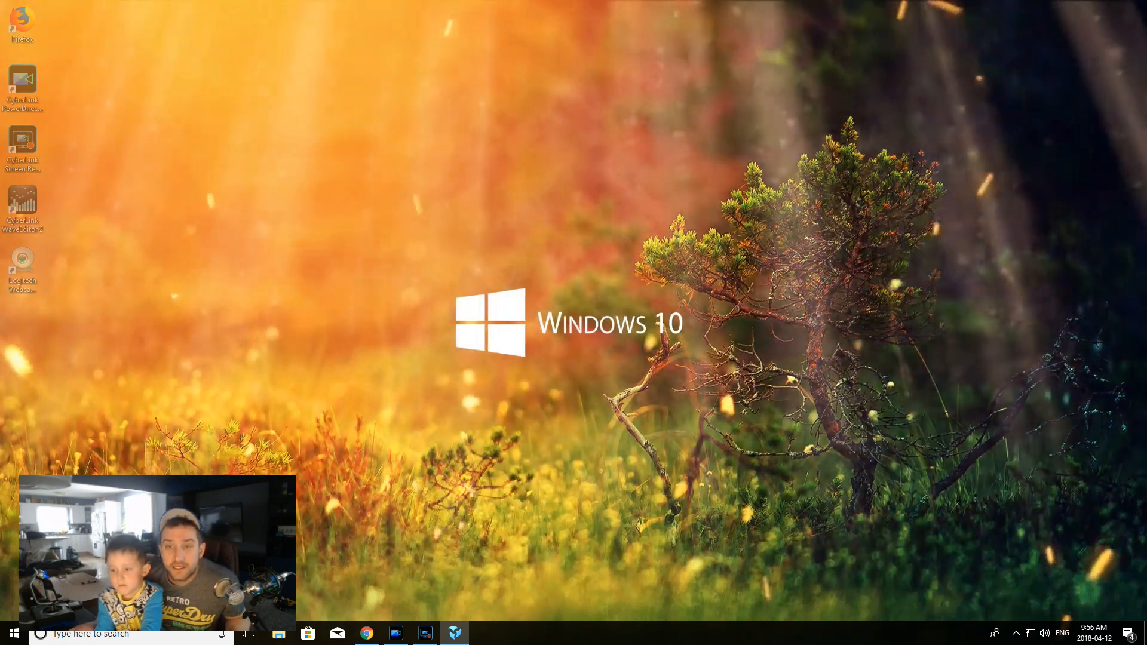
Step: Drag the Adjustment tab's Desktop icon transparency slider toward Invisible, then go back to the playlist
left_click(453, 633)
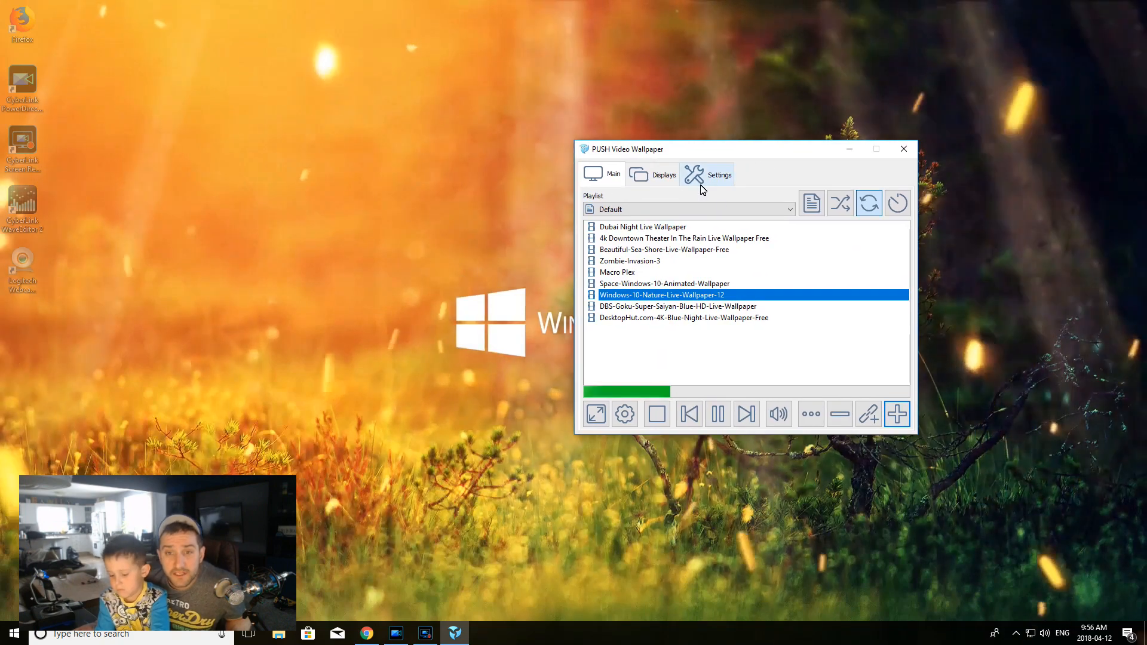
left_click(720, 174)
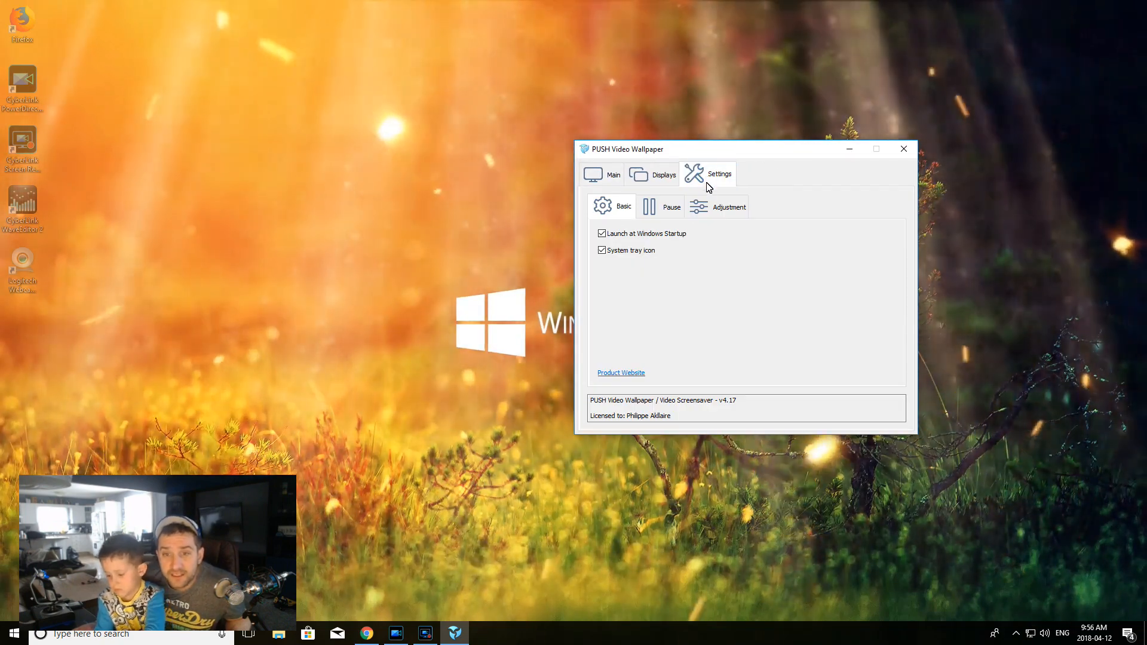
left_click(729, 206)
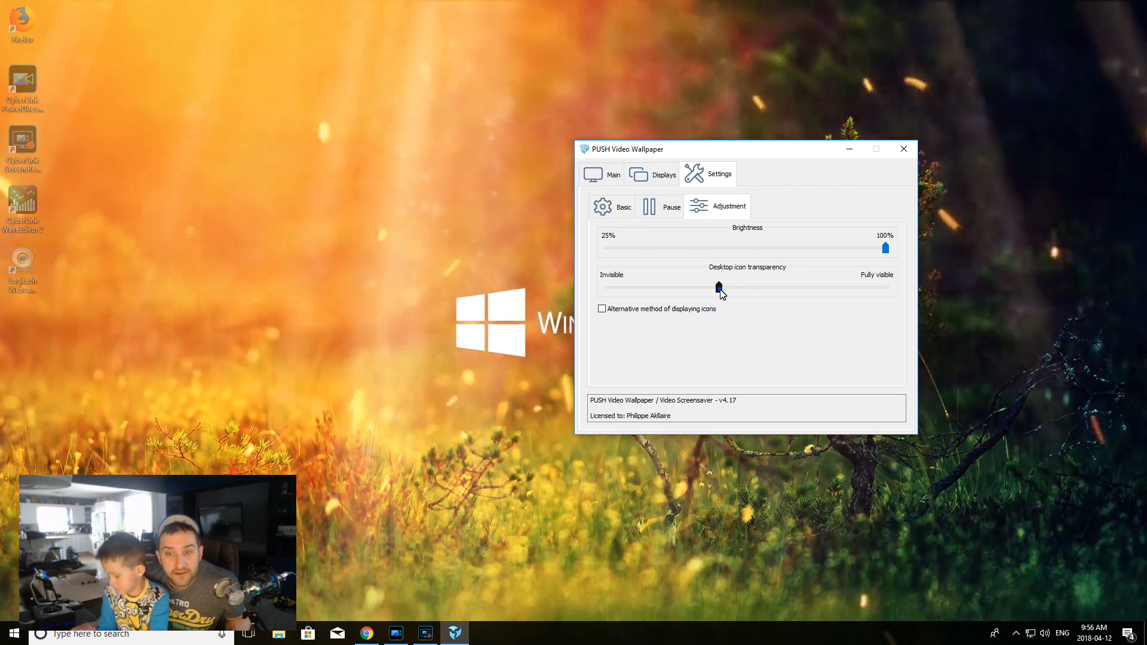
left_click_drag(720, 288, 819, 287)
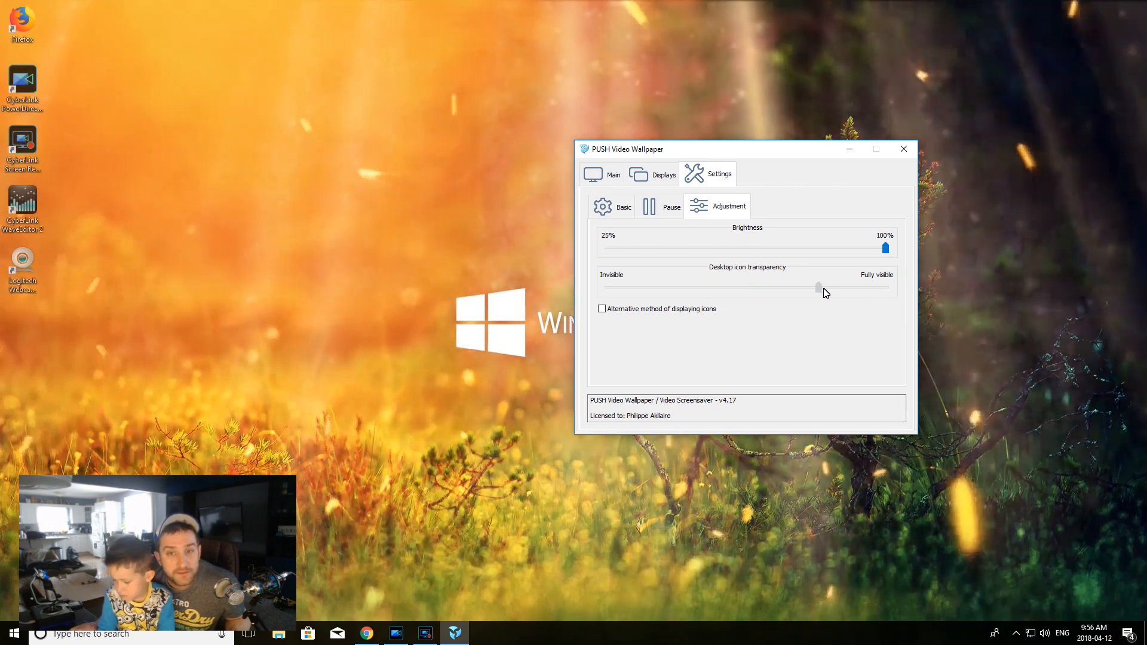
left_click_drag(818, 287, 674, 288)
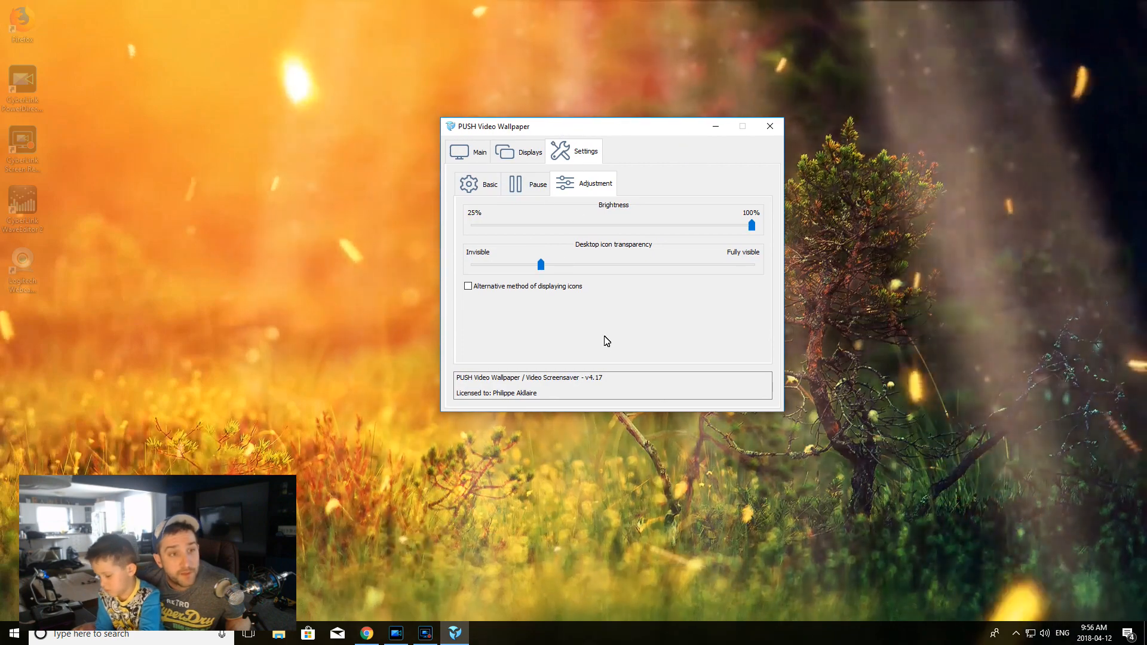
mouse_move(585, 268)
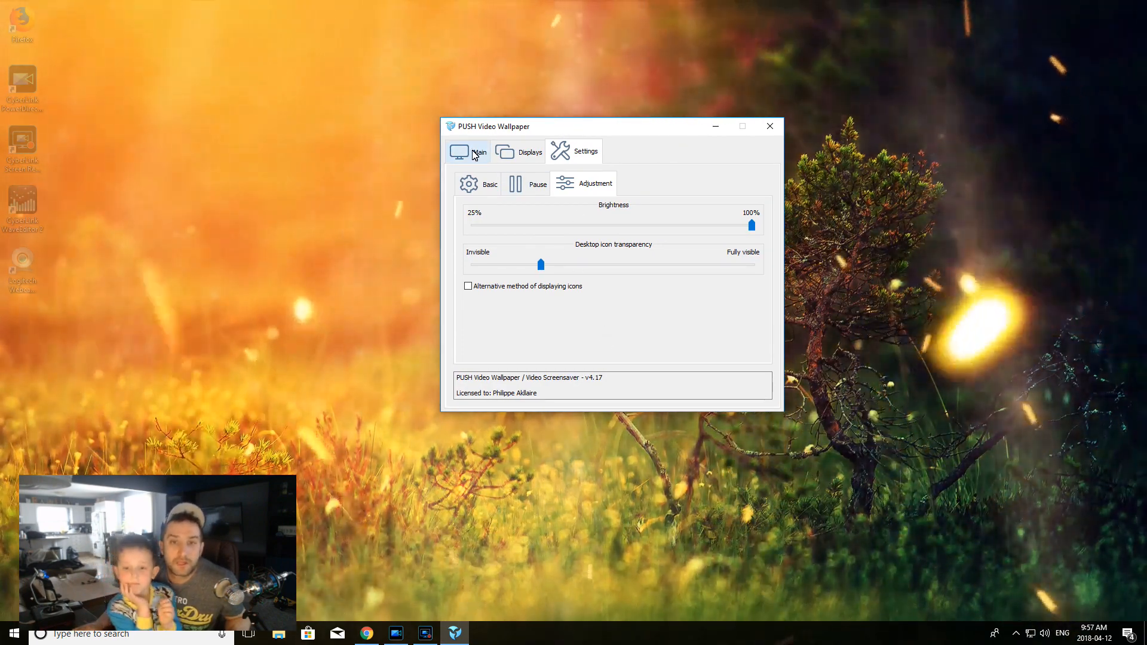
left_click(469, 151)
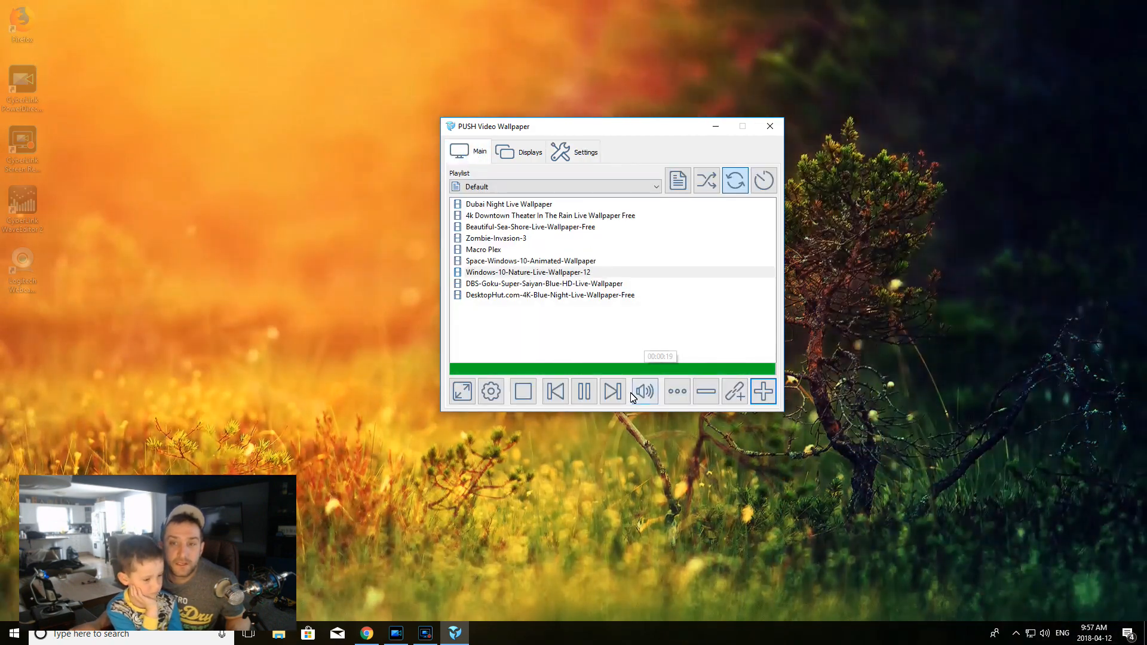